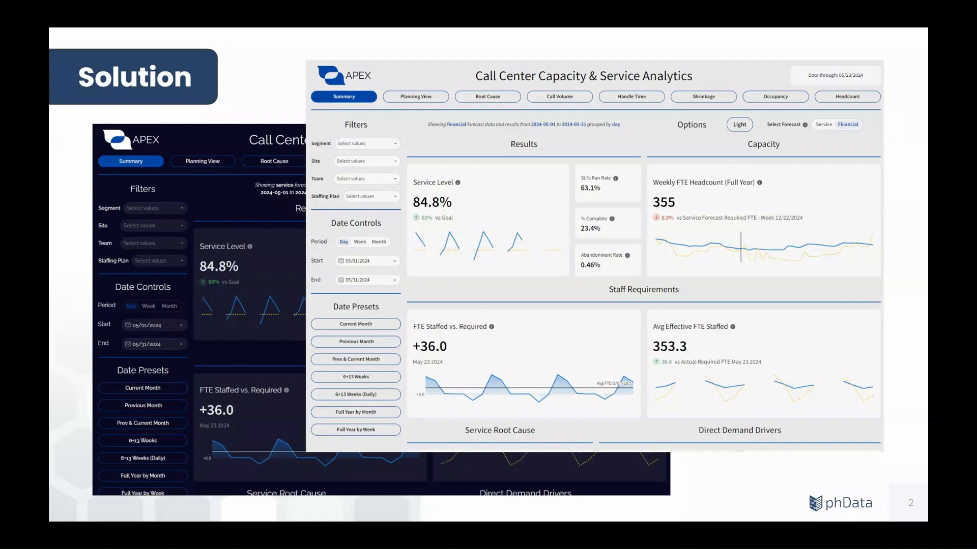
Scroll down through the current dashboard page and back up.
key(right)
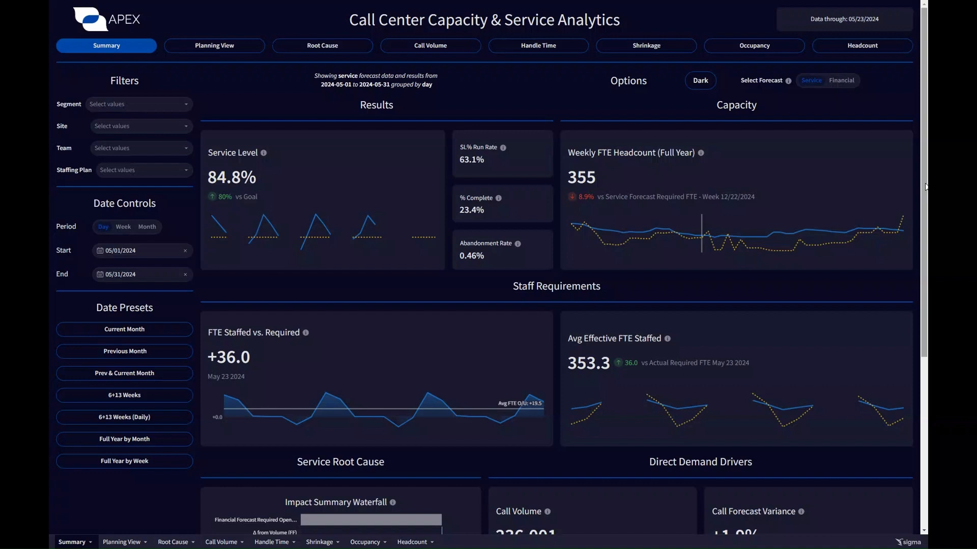
mouse_move(663, 47)
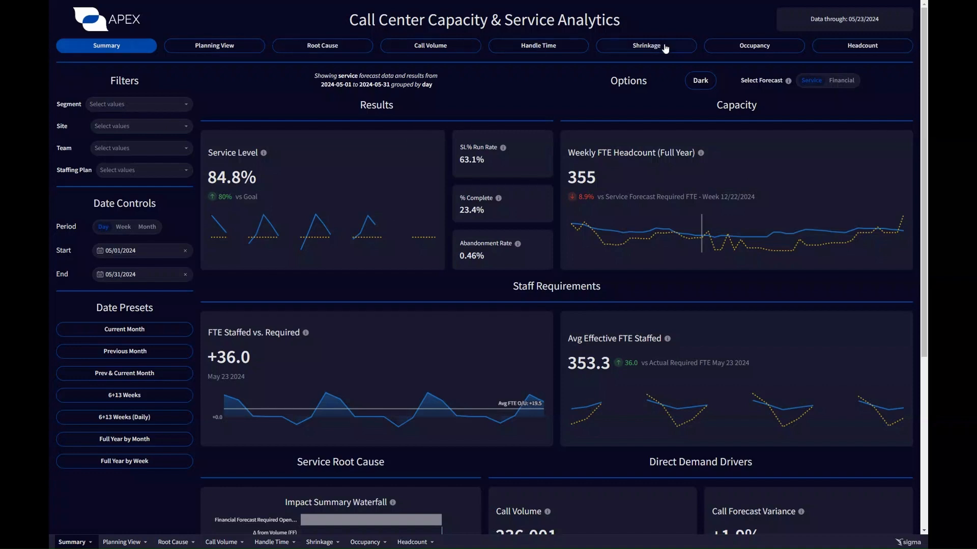
mouse_move(122, 55)
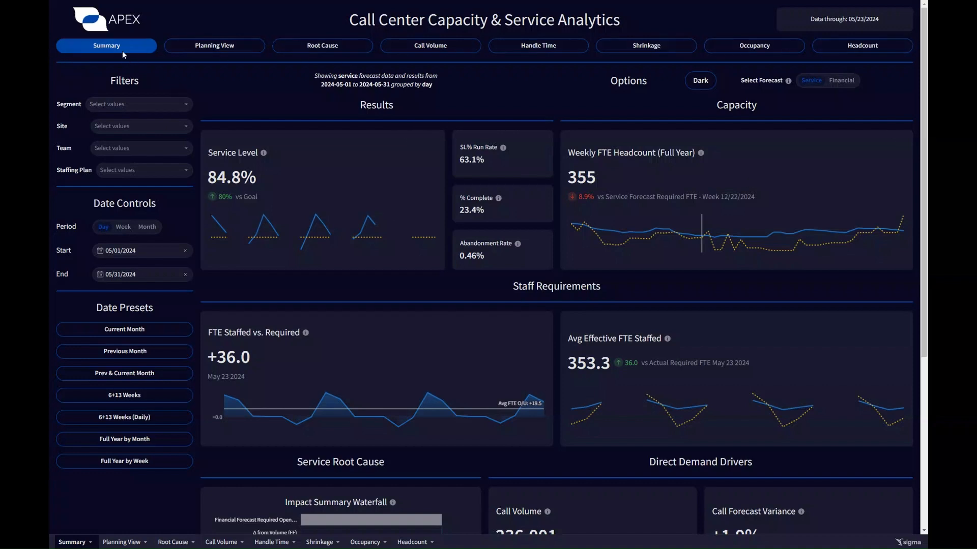
mouse_move(557, 111)
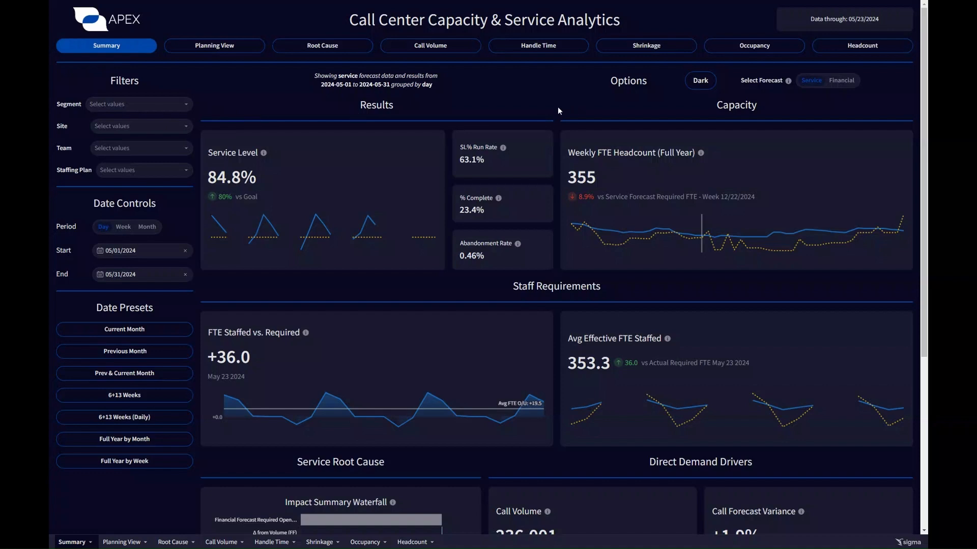
mouse_move(558, 133)
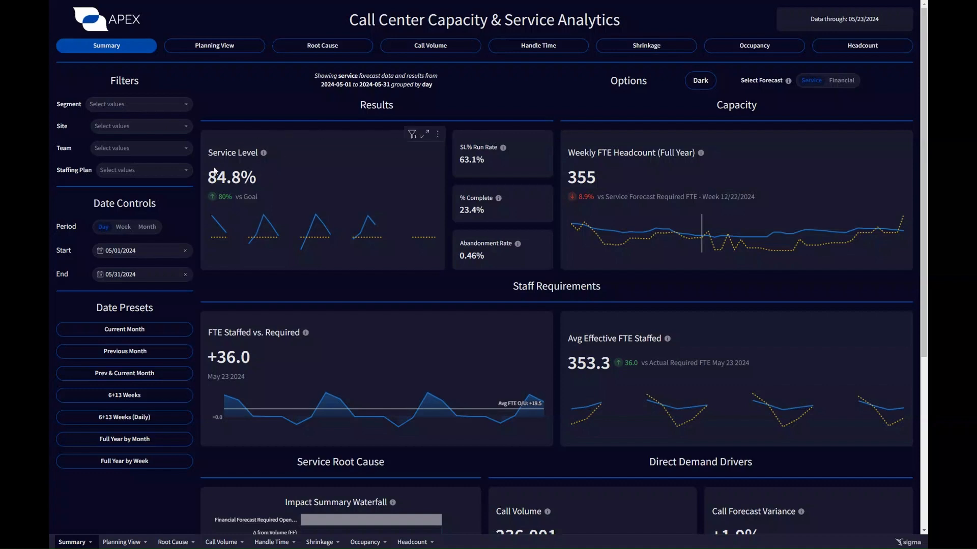
mouse_move(222, 195)
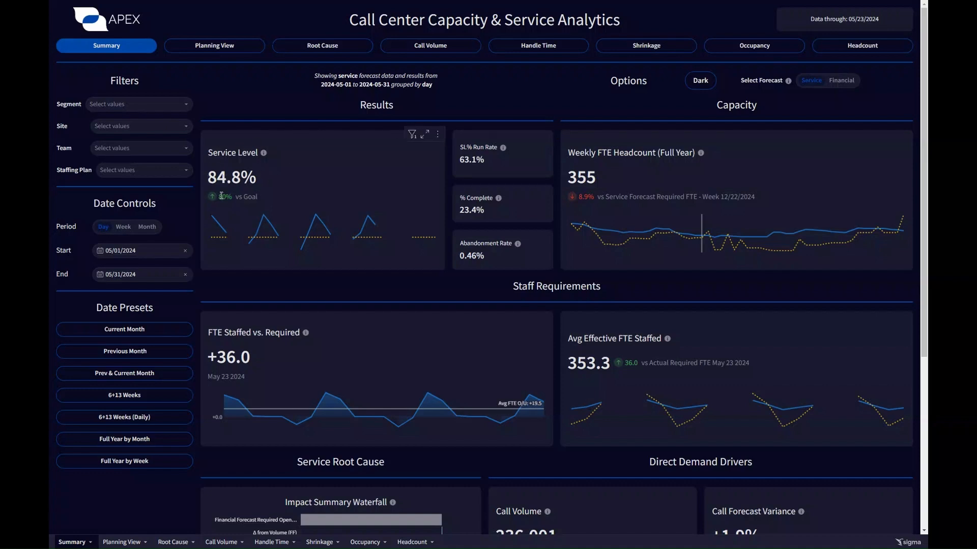
mouse_move(433, 183)
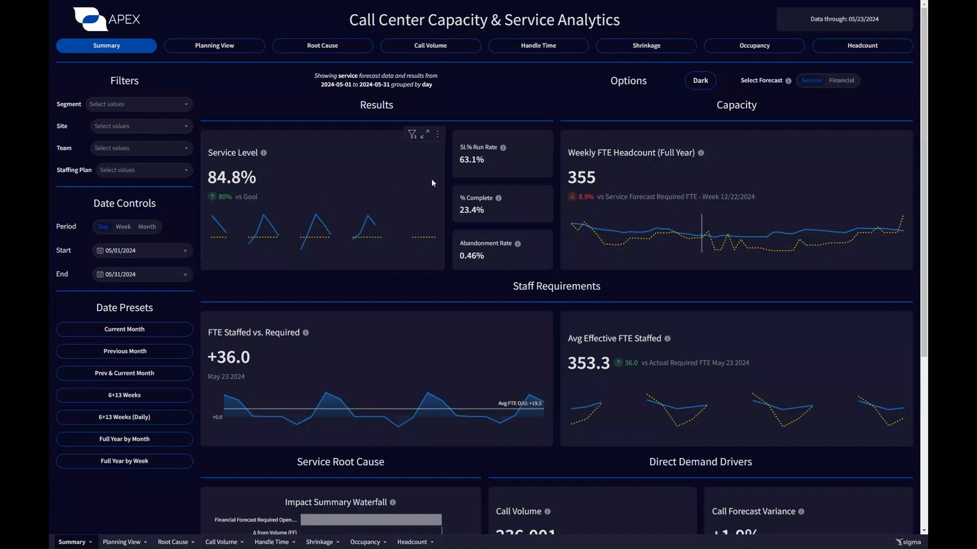
mouse_move(453, 162)
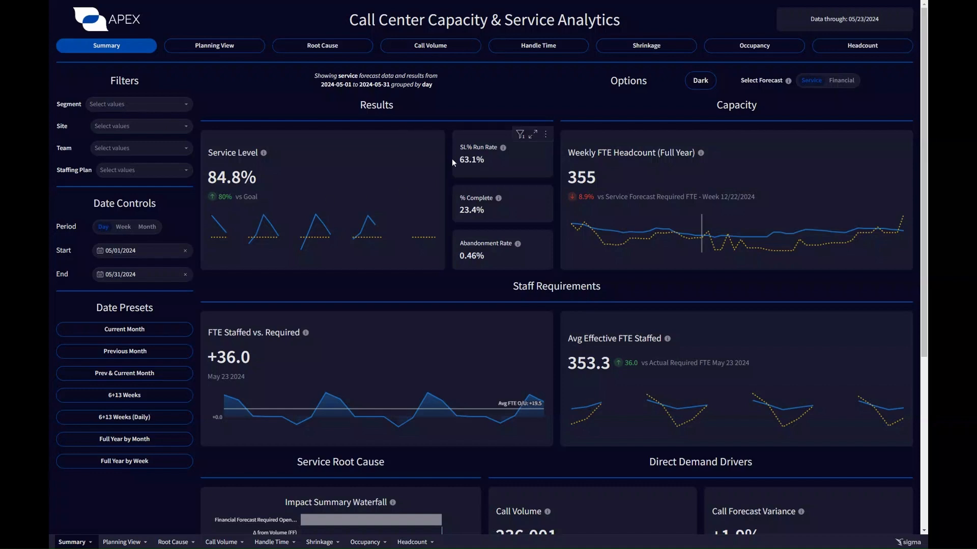
mouse_move(555, 158)
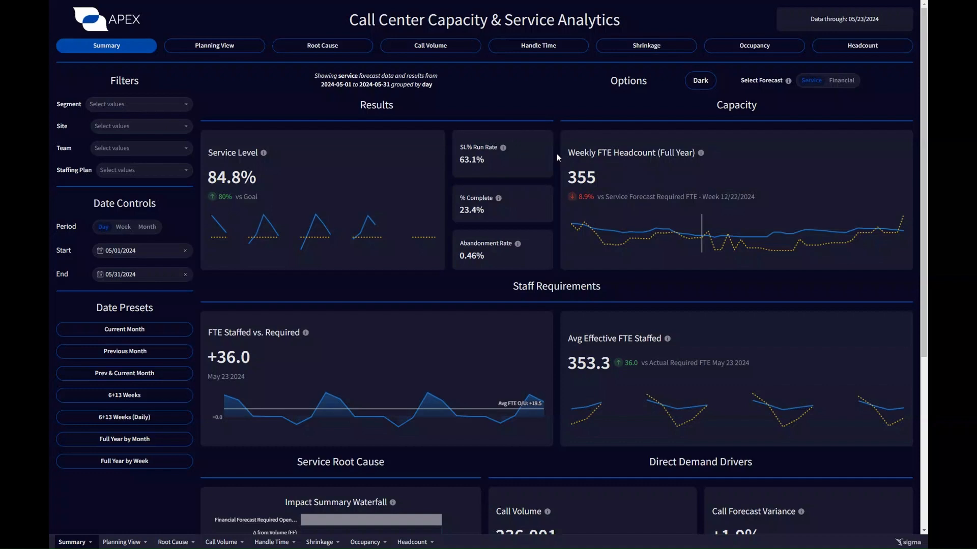
mouse_move(705, 235)
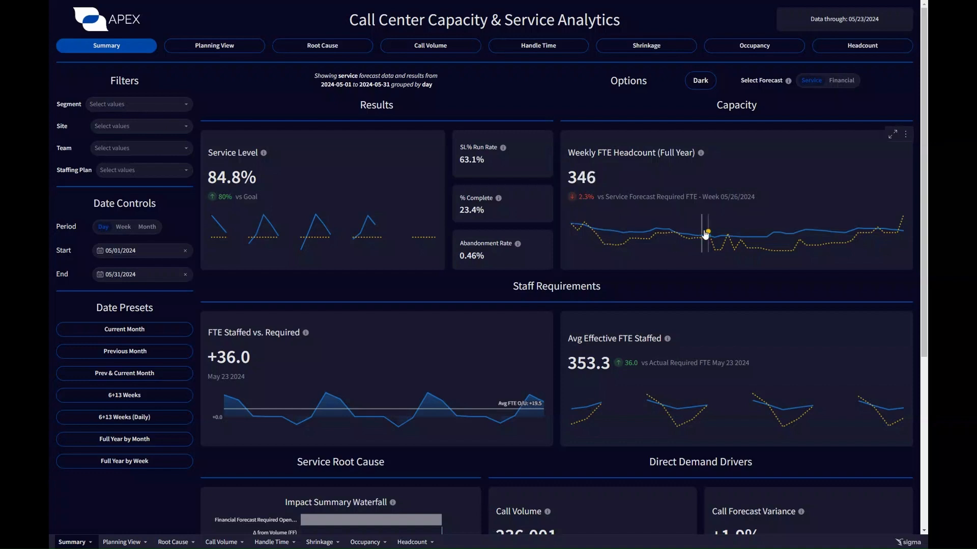
mouse_move(796, 225)
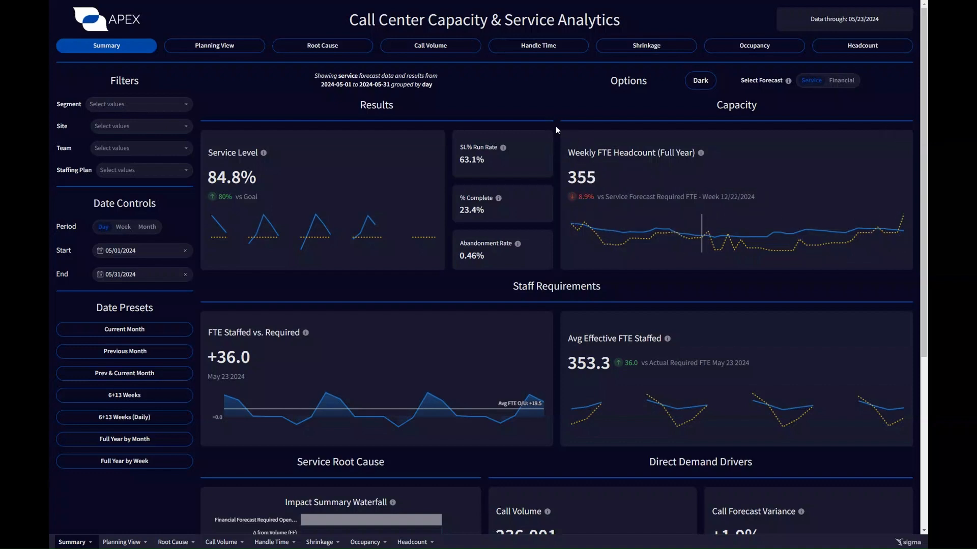
scroll(down, 3)
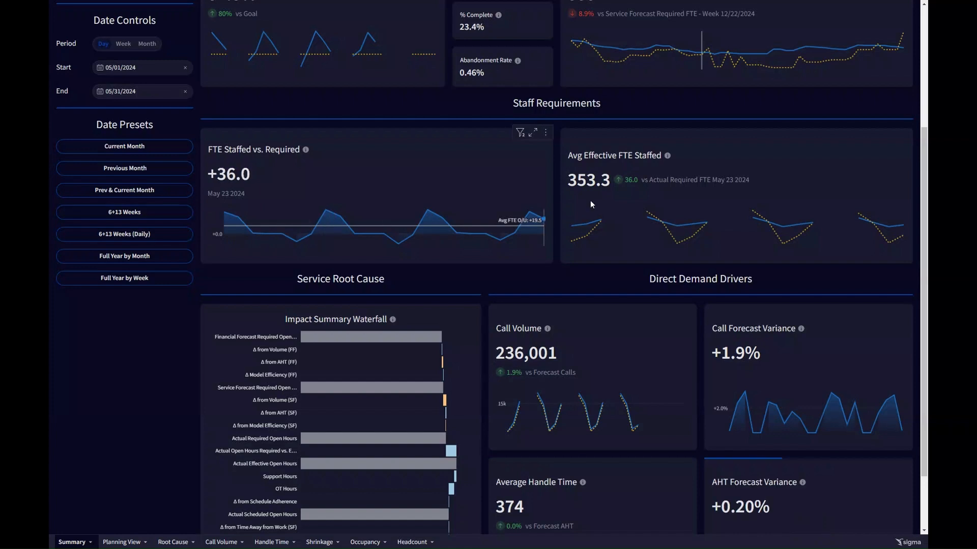
mouse_move(638, 220)
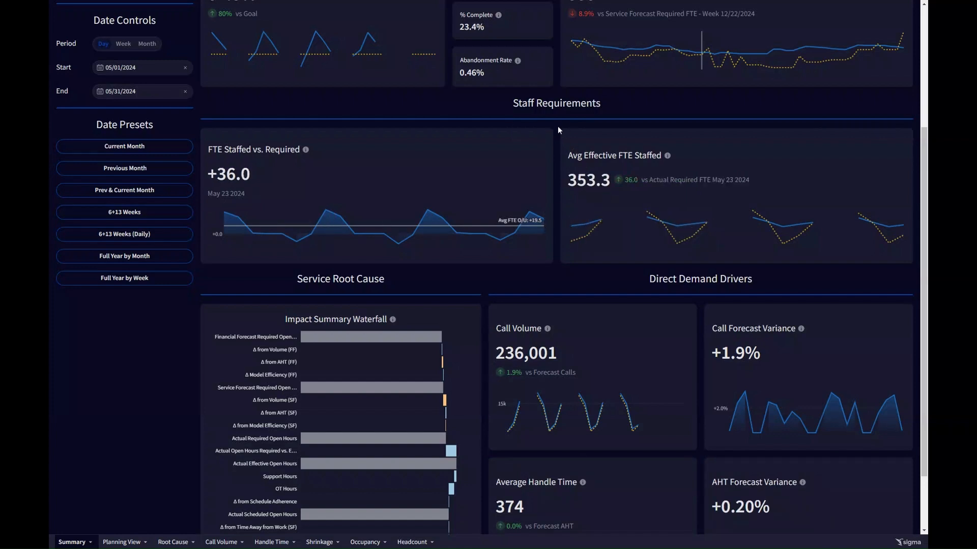
scroll(down, 3)
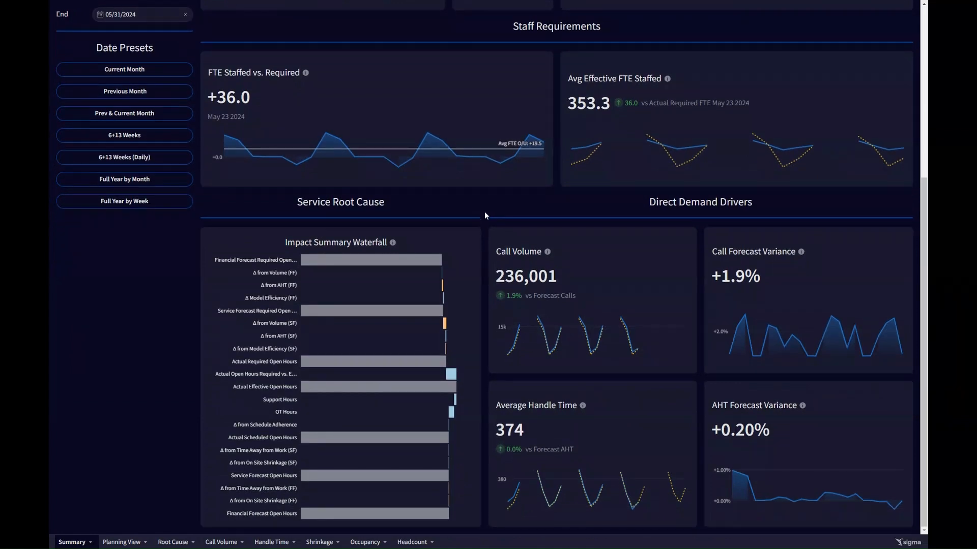
mouse_move(435, 225)
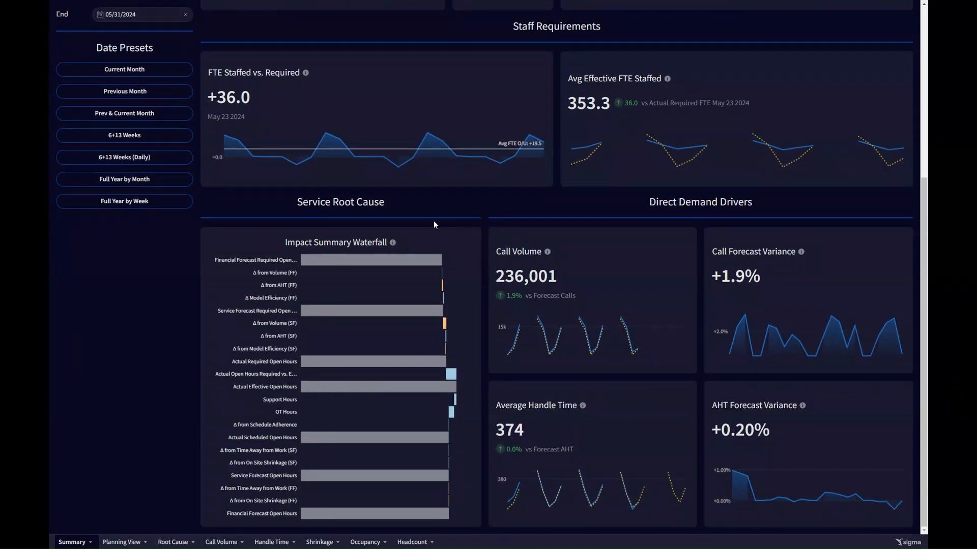
mouse_move(278, 265)
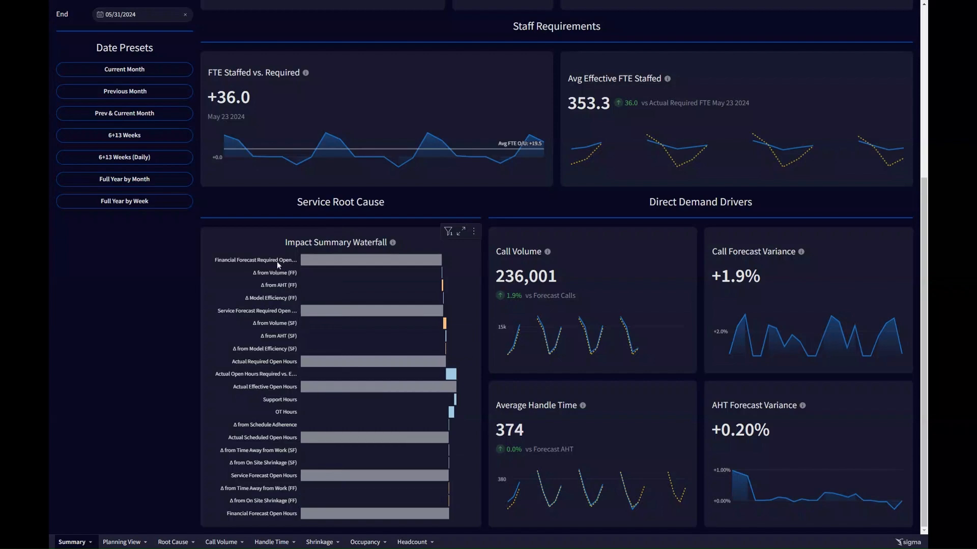
mouse_move(486, 230)
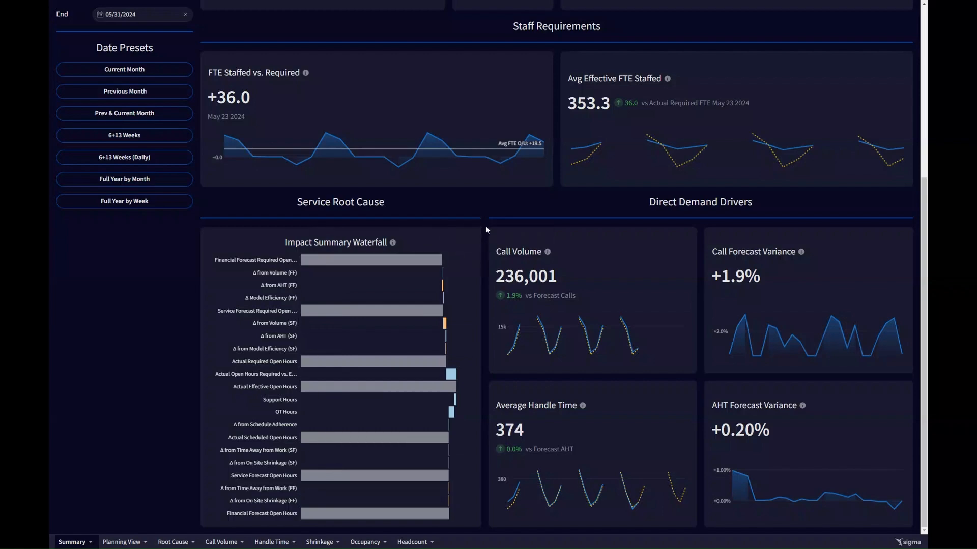
mouse_move(491, 417)
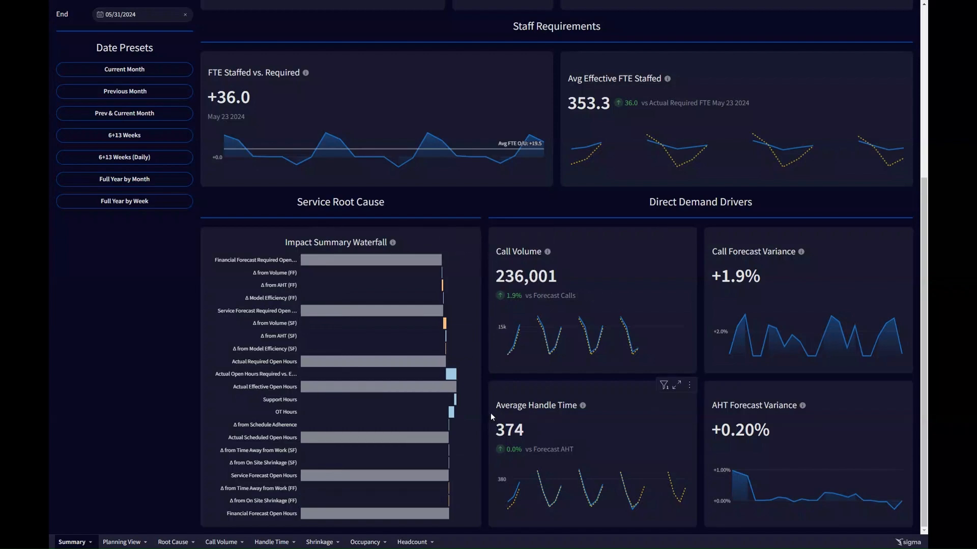
scroll(up, 3)
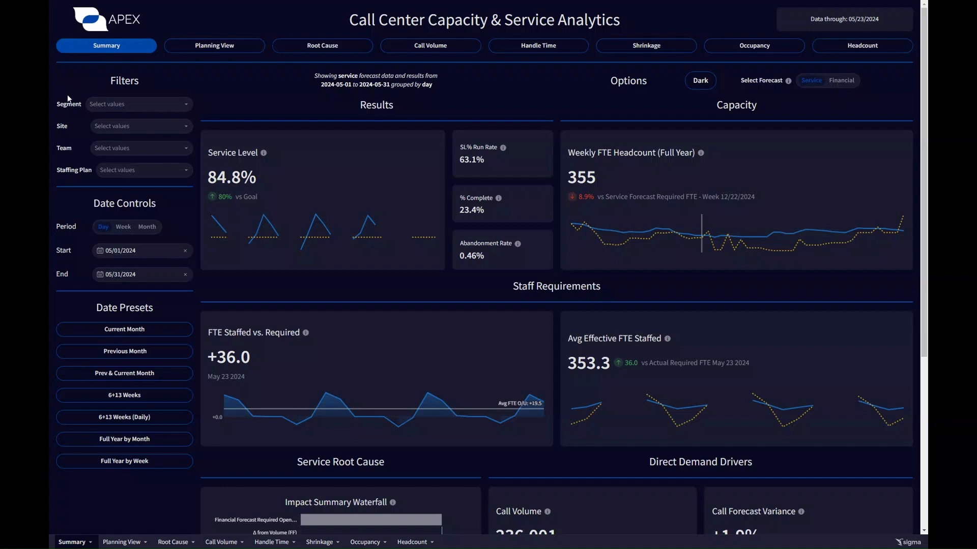
mouse_move(170, 109)
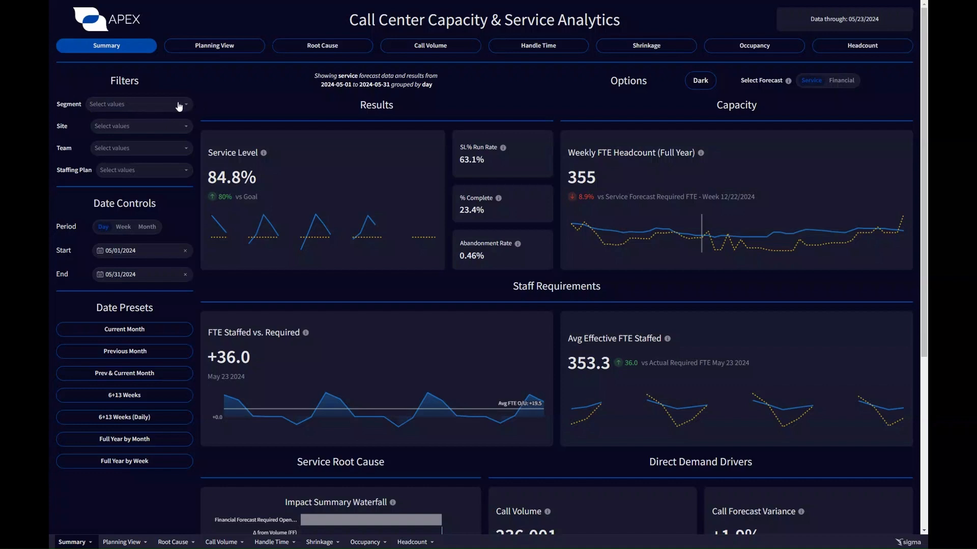
Preview the Segment and Site filter values without selecting any.
click(136, 104)
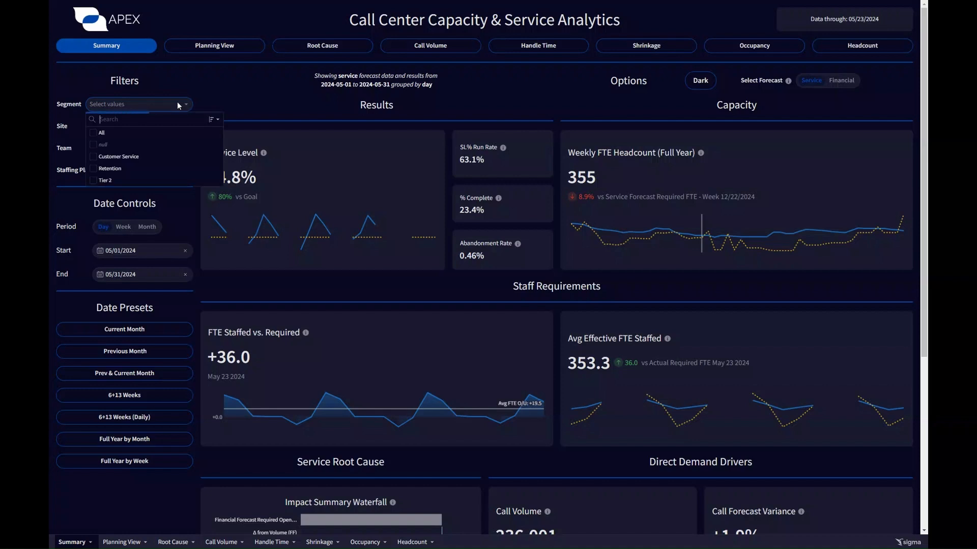
mouse_move(127, 158)
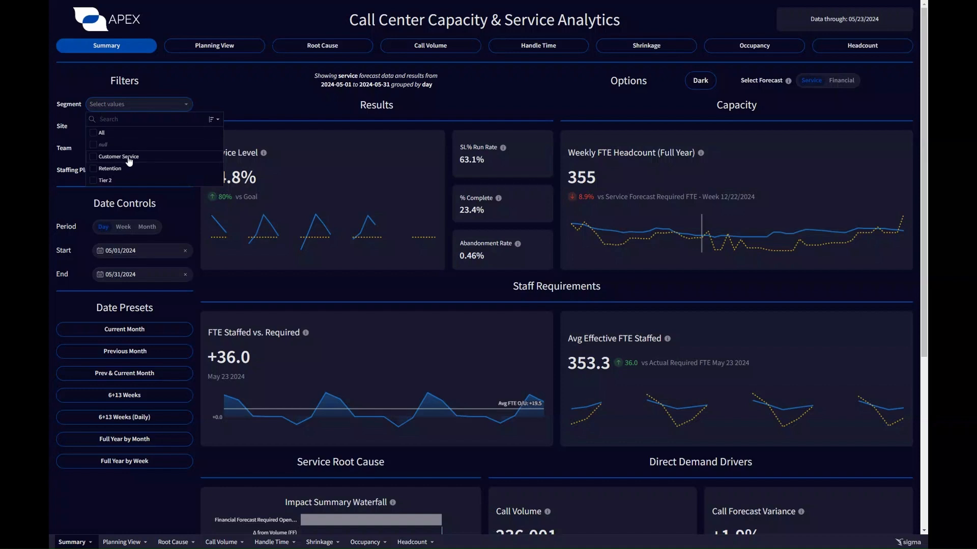
click(199, 80)
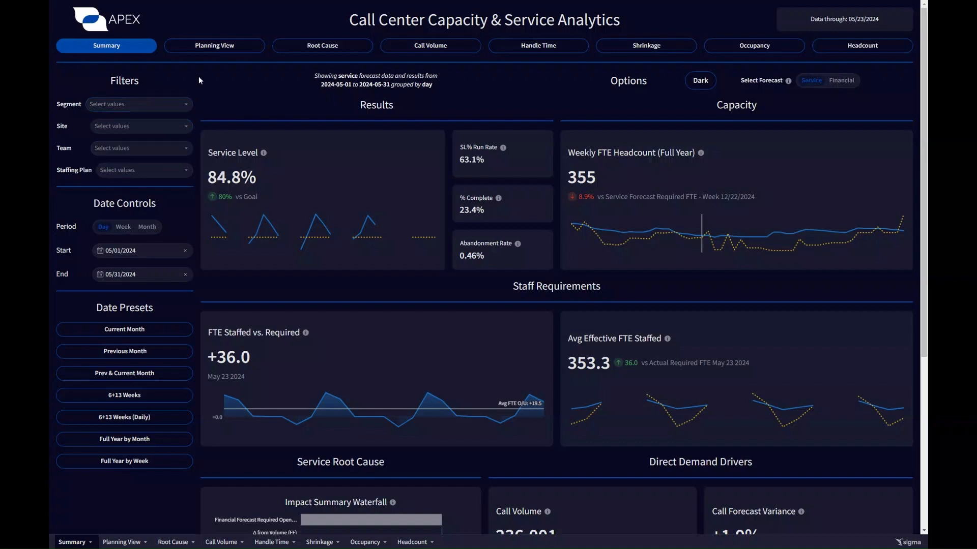
click(140, 126)
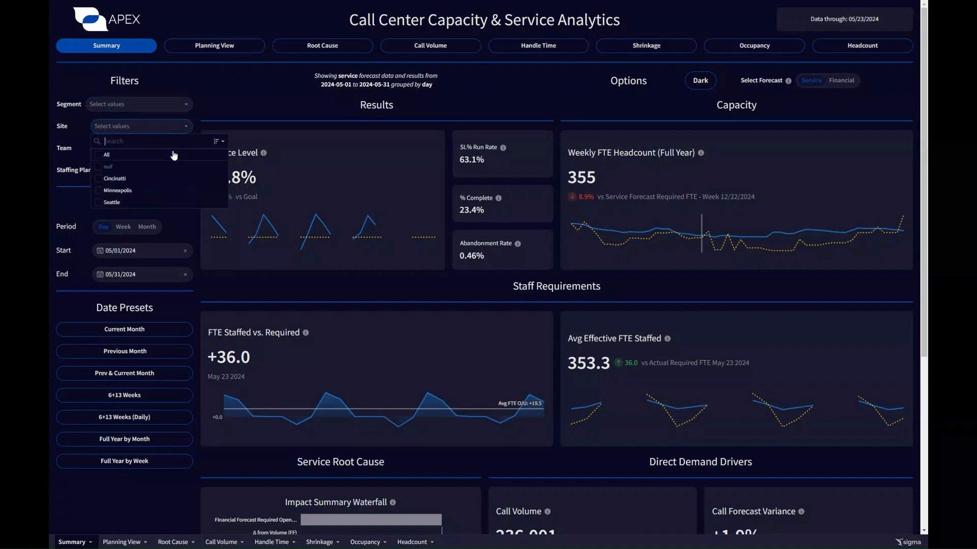
click(71, 129)
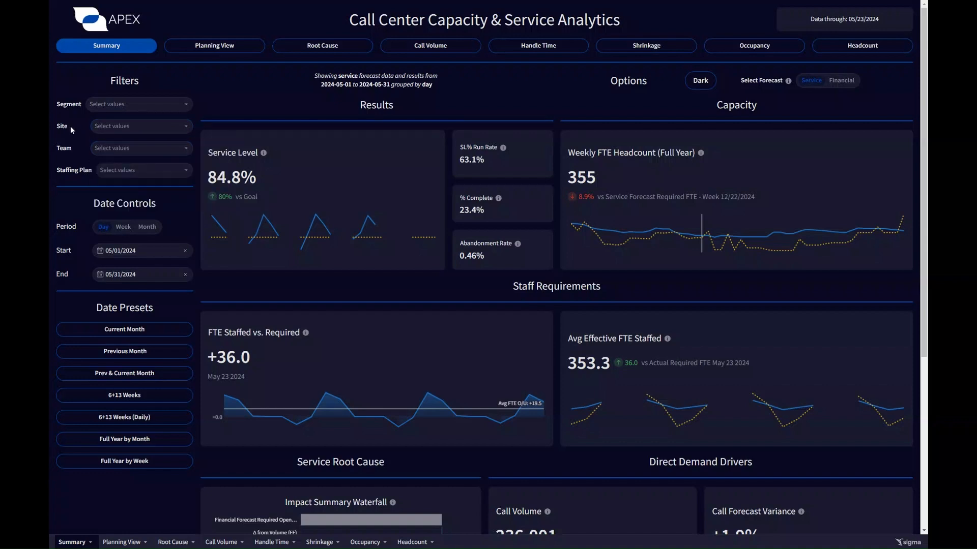
mouse_move(122, 252)
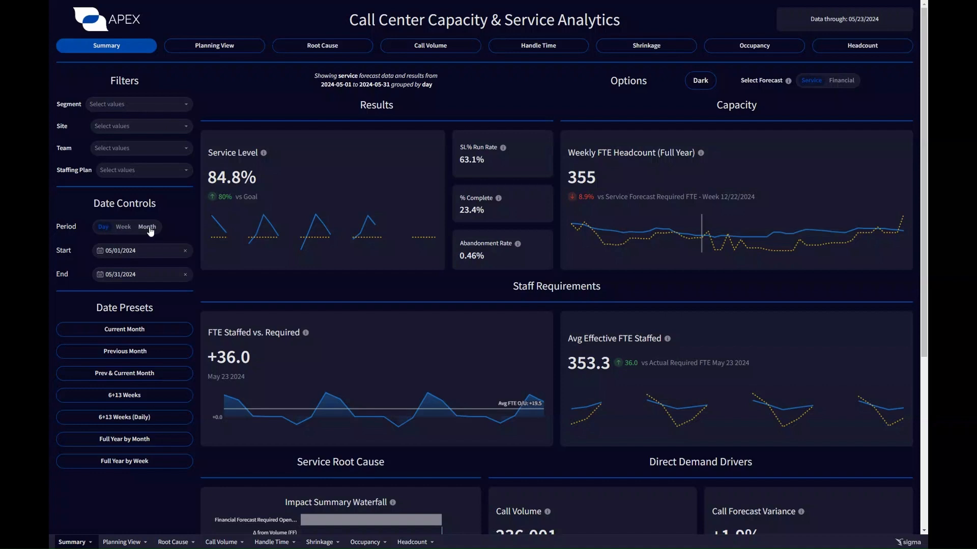
mouse_move(95, 222)
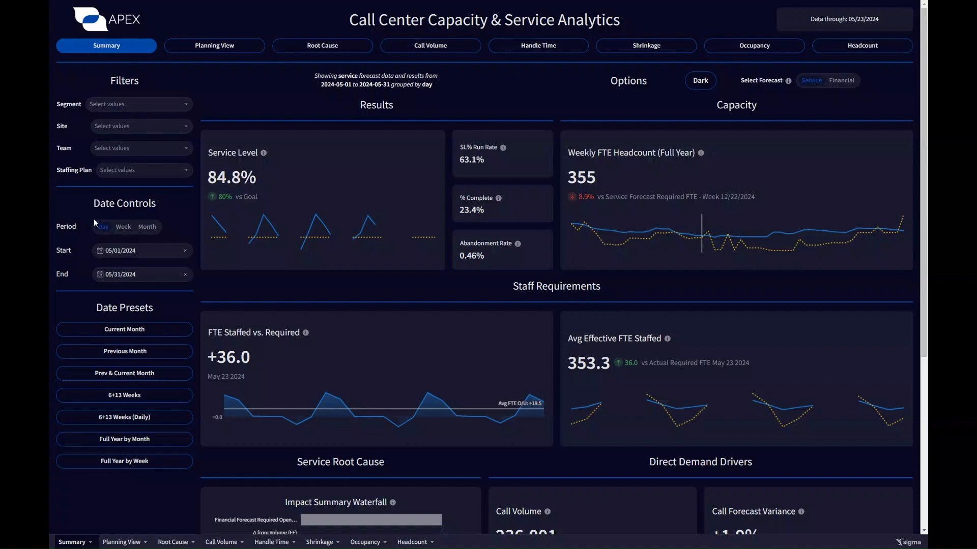
scroll(down, 3)
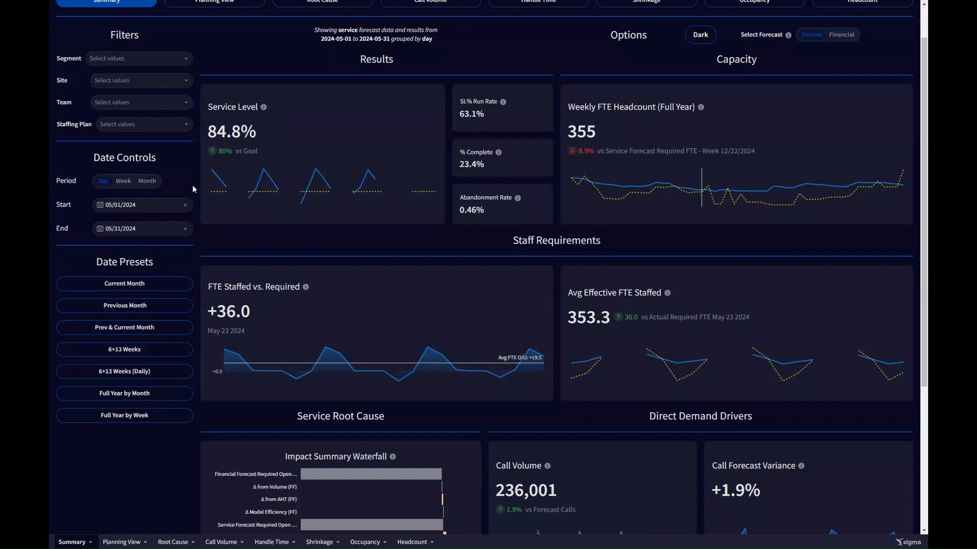
mouse_move(199, 166)
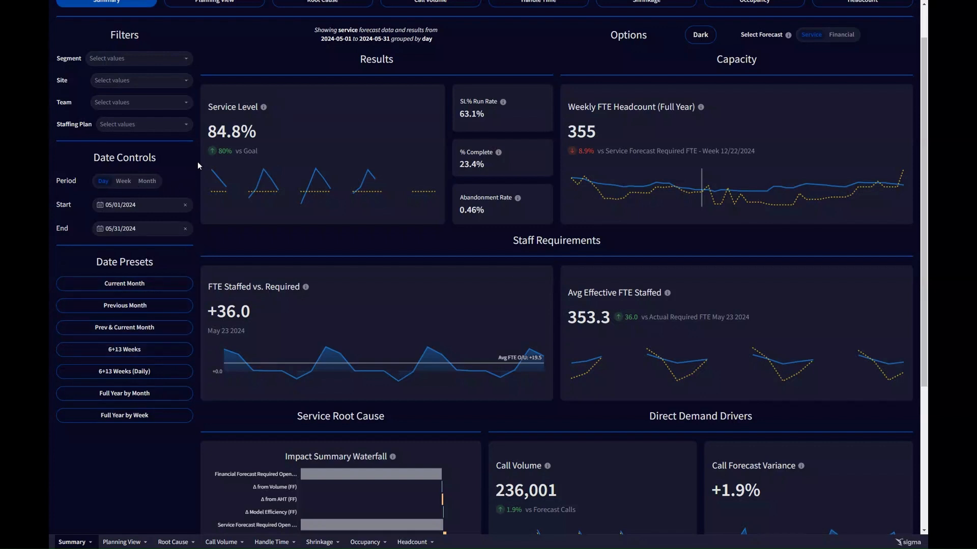
scroll(up, 3)
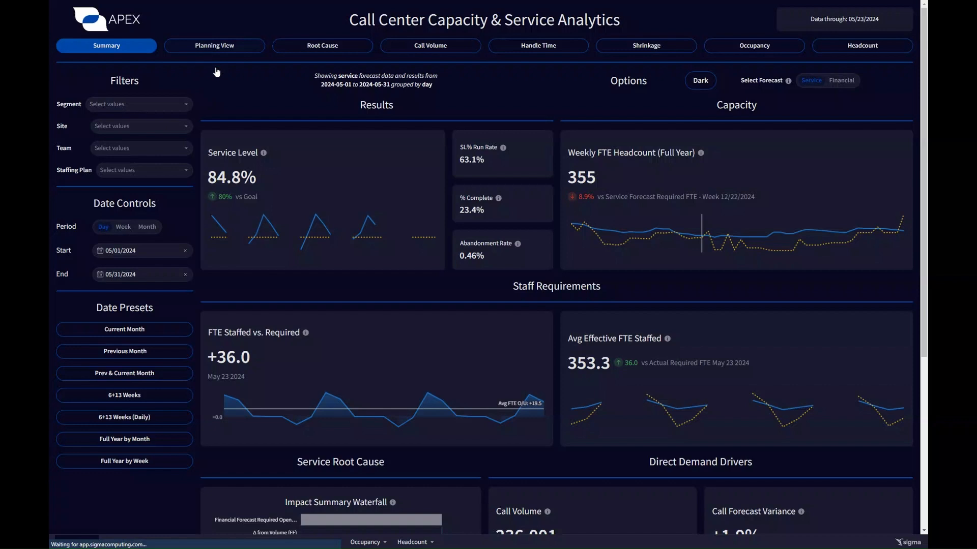
Open Planning View and scroll to the Tactical Planning Review Grid and back.
click(214, 45)
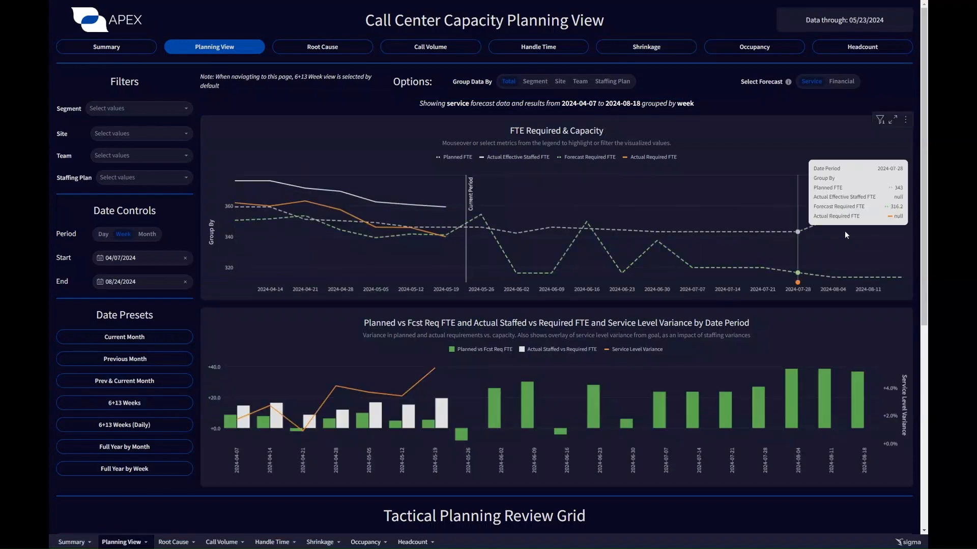
scroll(down, 3)
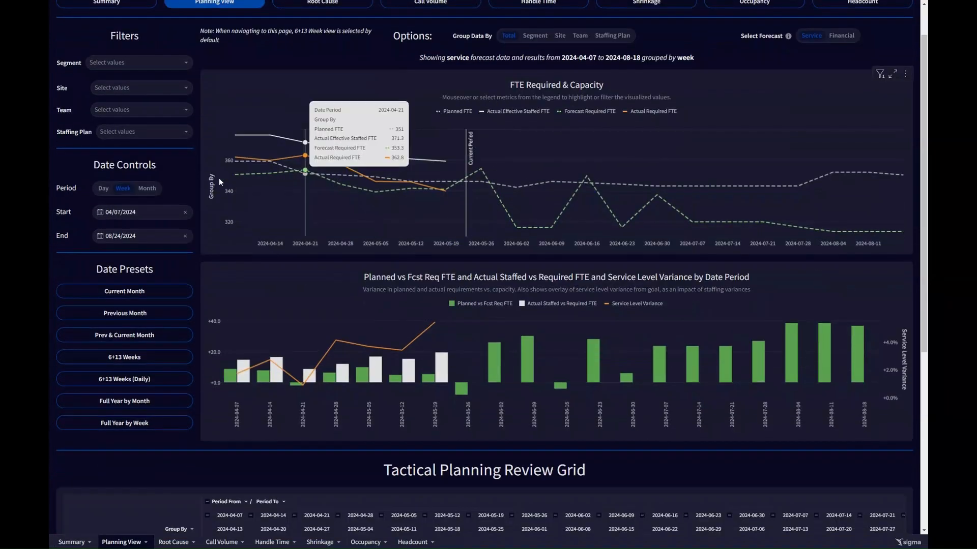
scroll(down, 3)
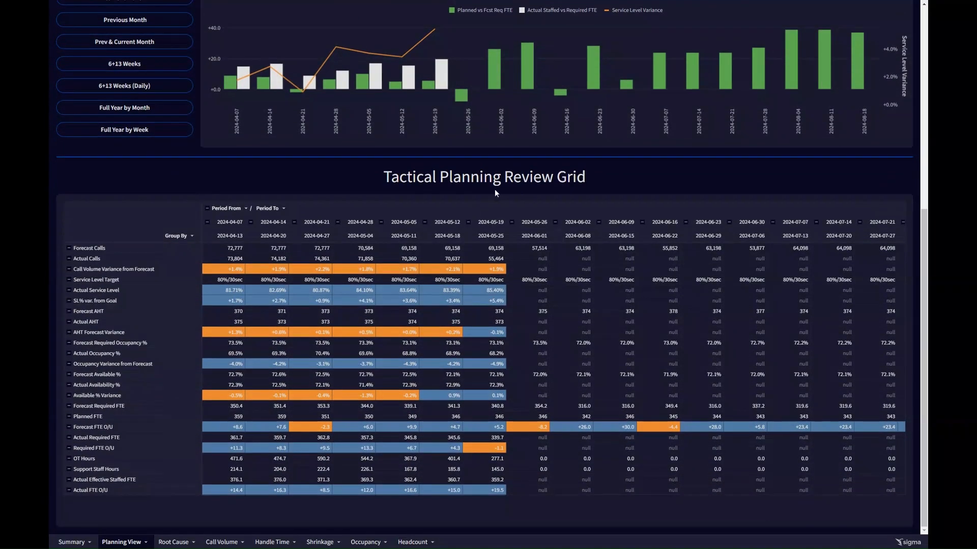
mouse_move(194, 155)
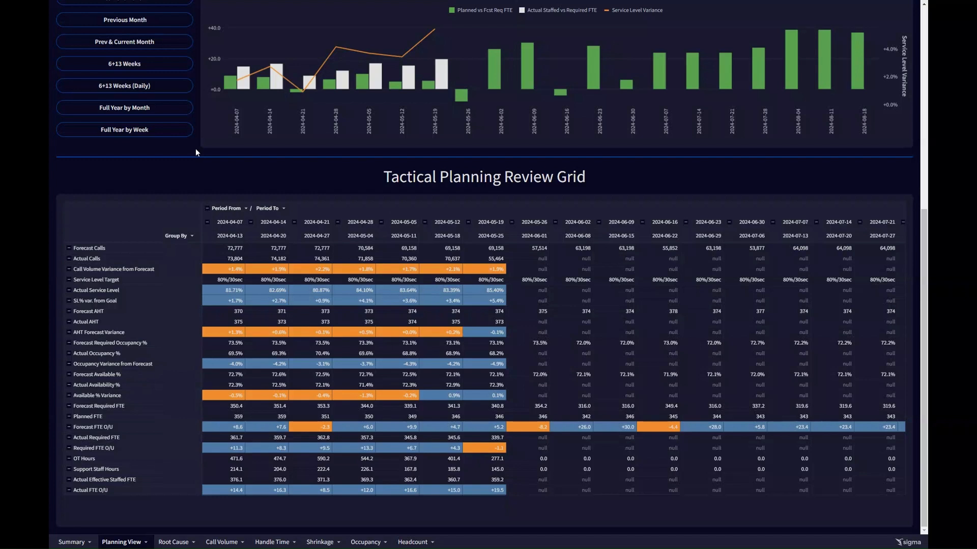
scroll(up, 3)
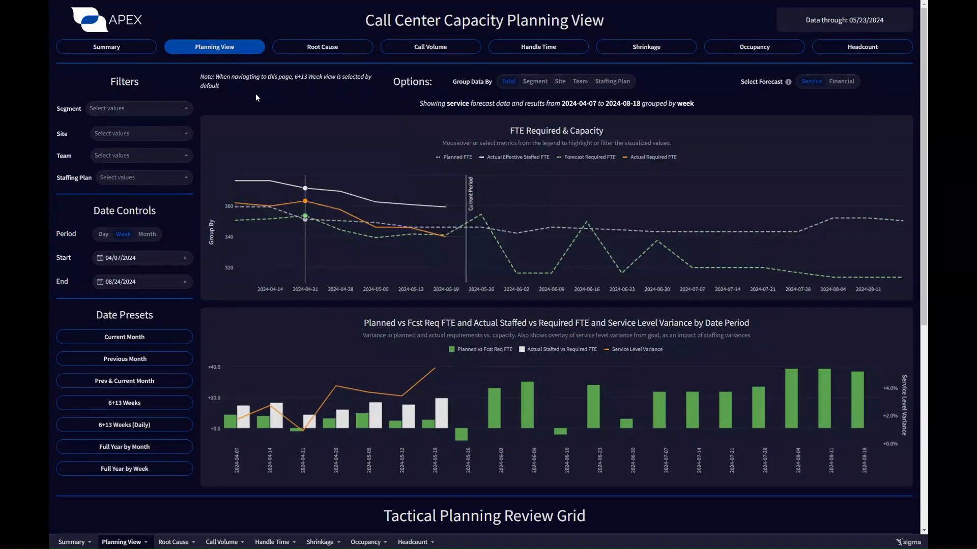
mouse_move(340, 51)
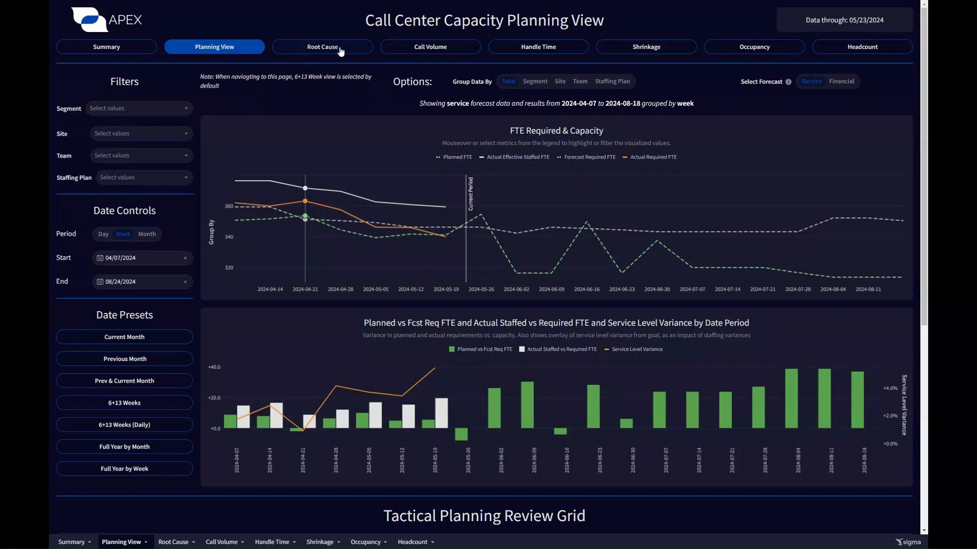
Switch to the Root Cause tab showing the impact waterfall and summary pivot.
click(324, 46)
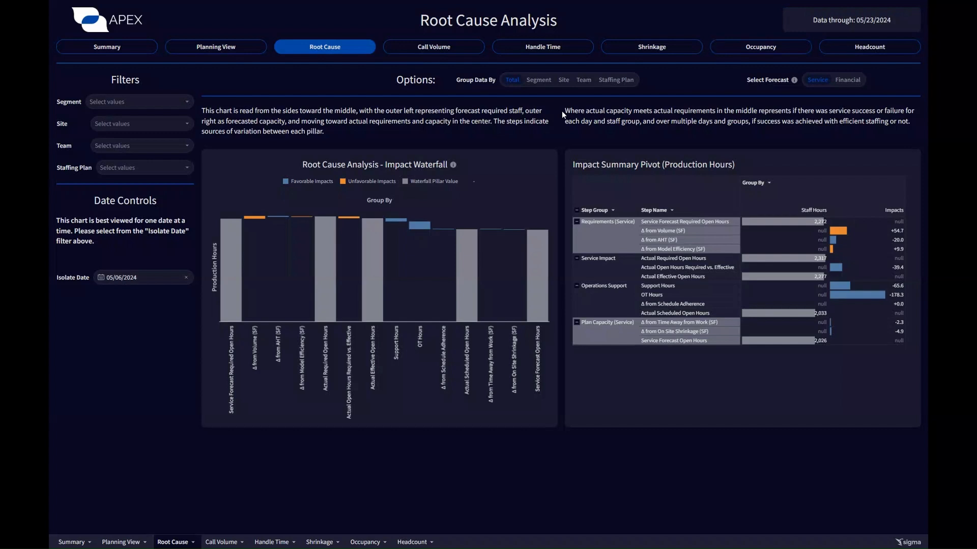
mouse_move(222, 261)
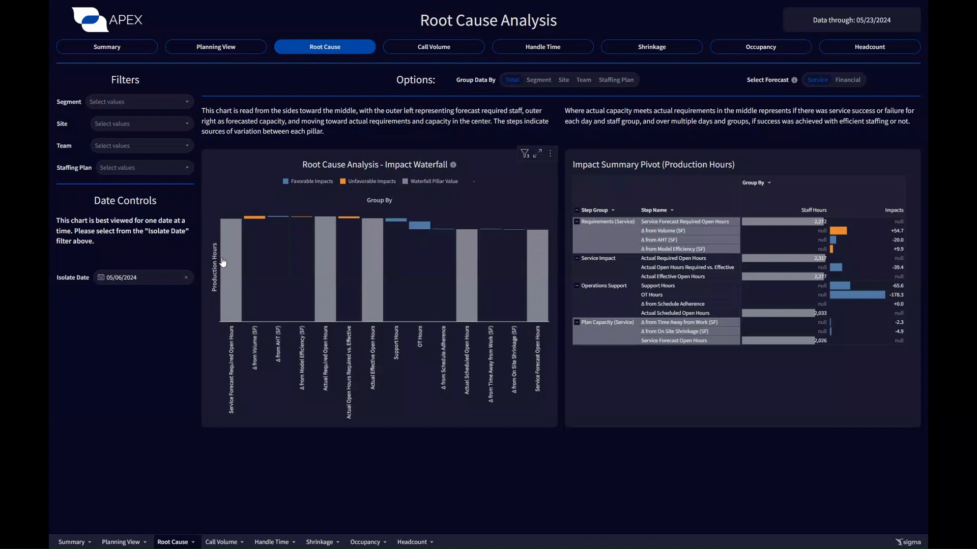
mouse_move(350, 268)
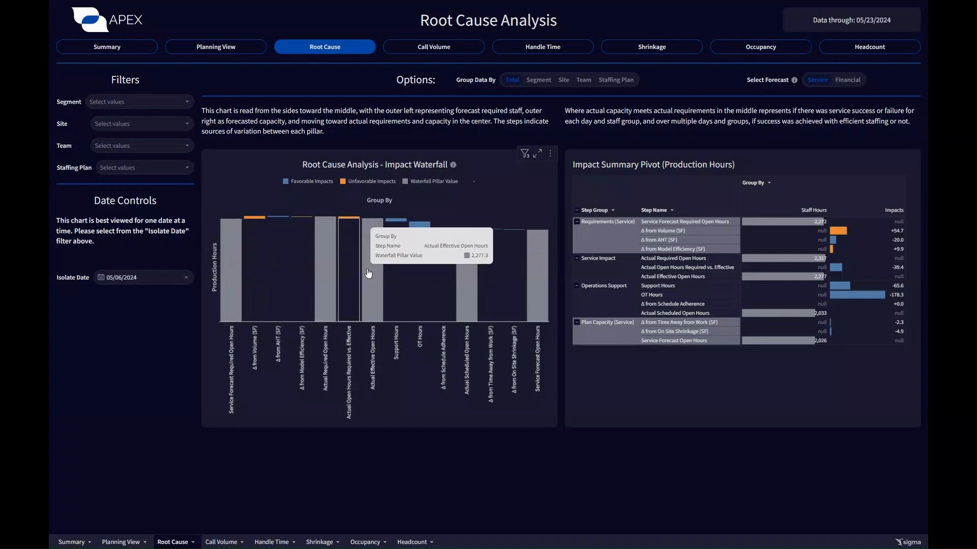
mouse_move(335, 240)
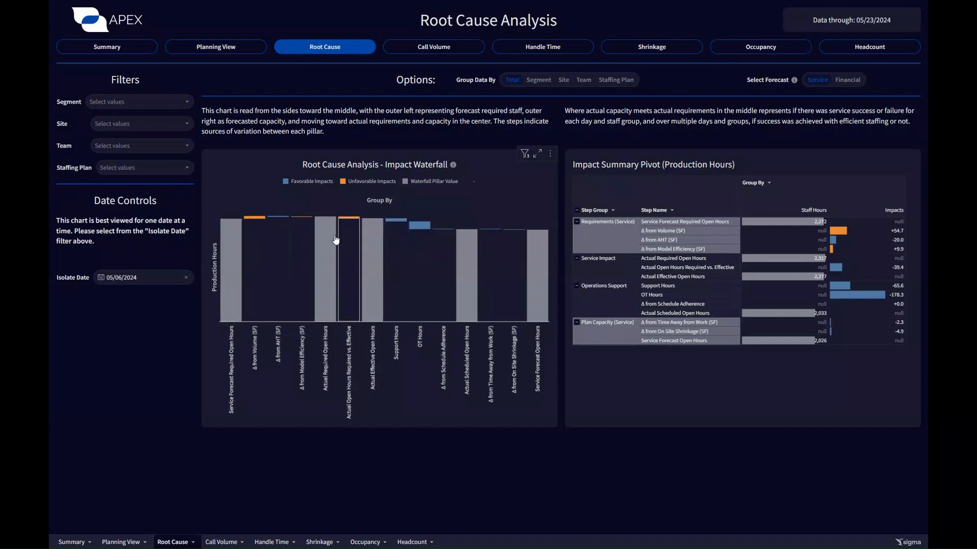
mouse_move(354, 240)
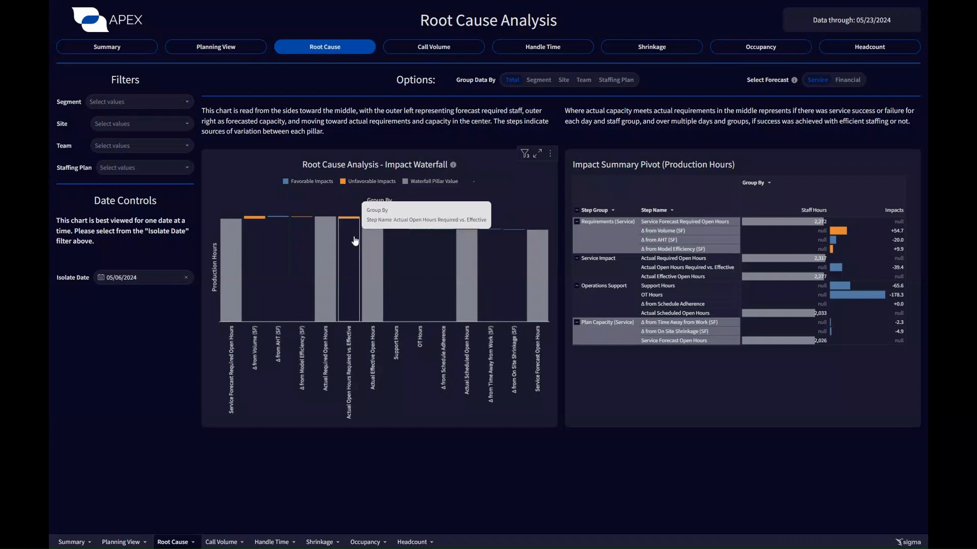
mouse_move(366, 241)
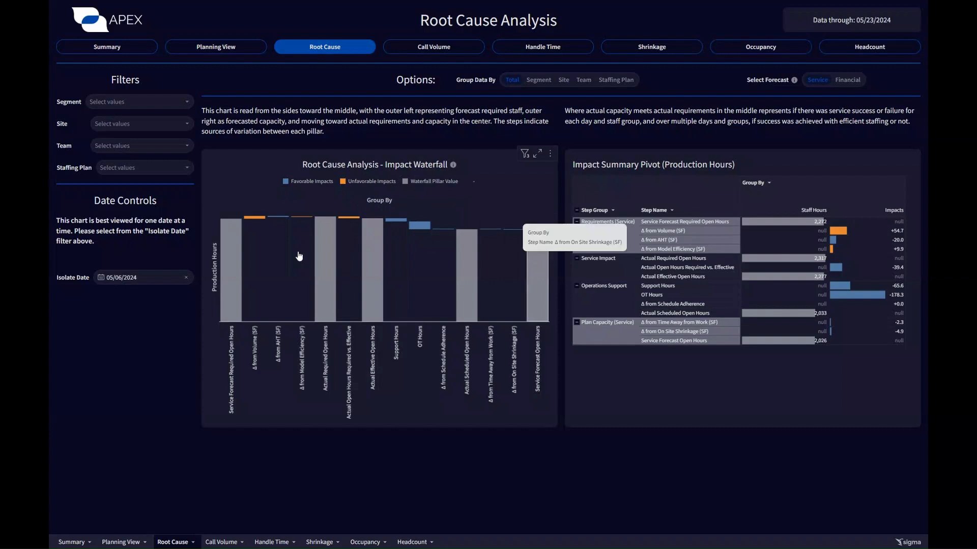
mouse_move(200, 336)
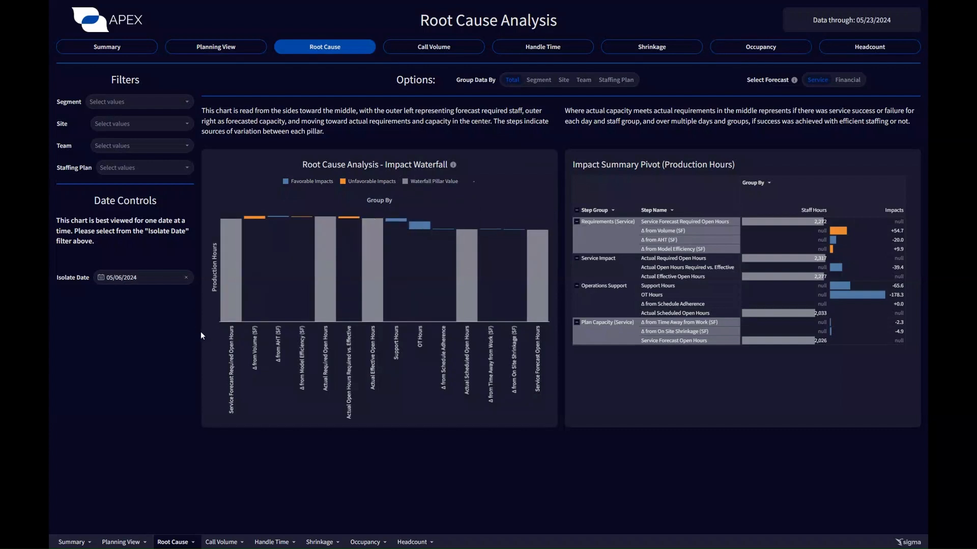
mouse_move(659, 233)
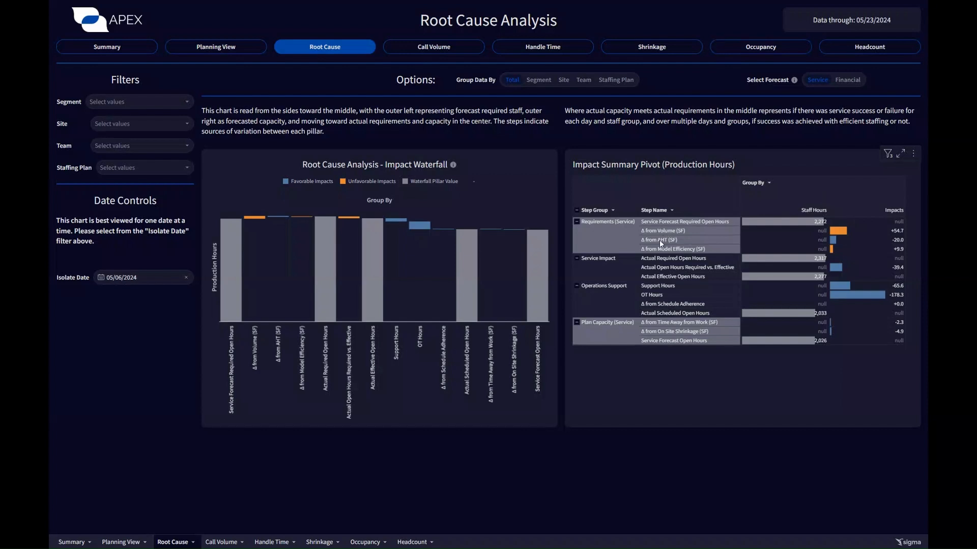
mouse_move(660, 335)
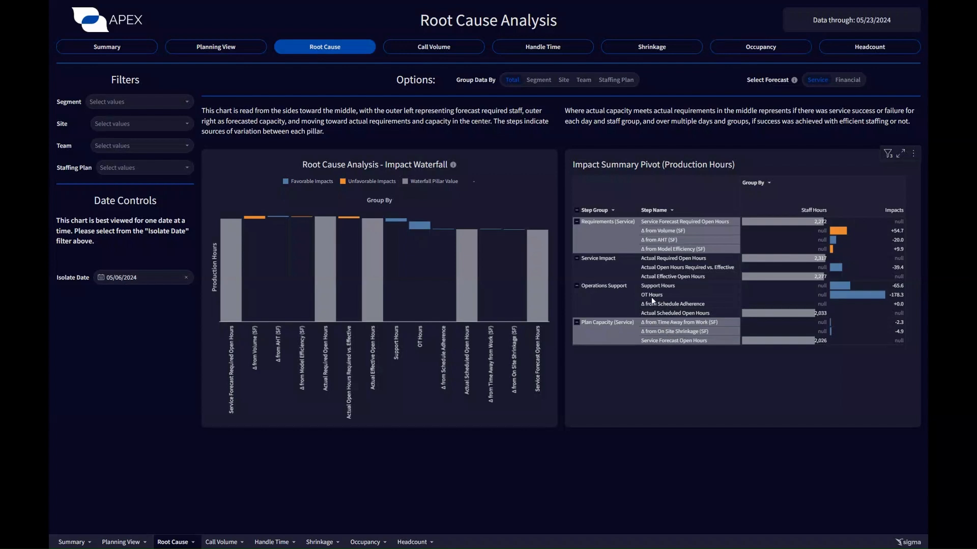
mouse_move(846, 80)
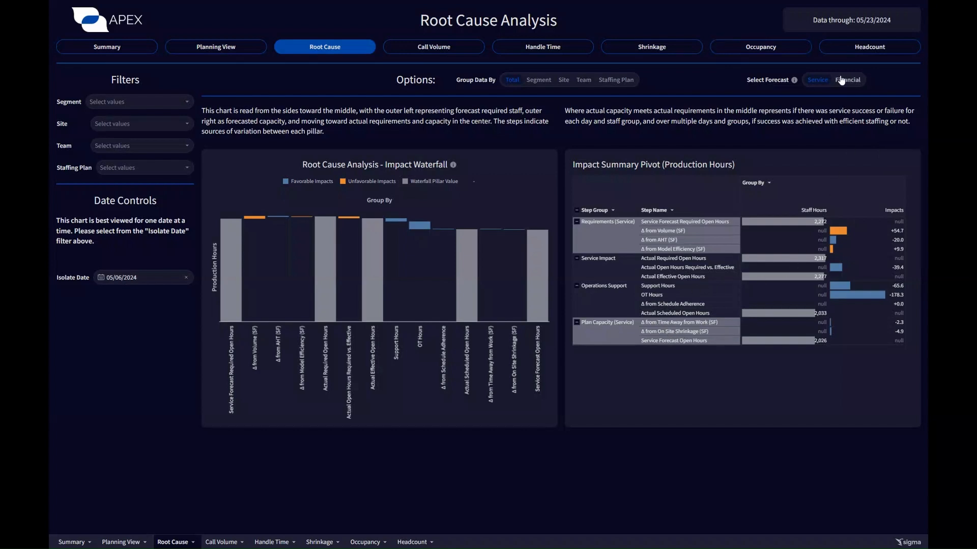
Set the Select Forecast option to Financial.
click(847, 80)
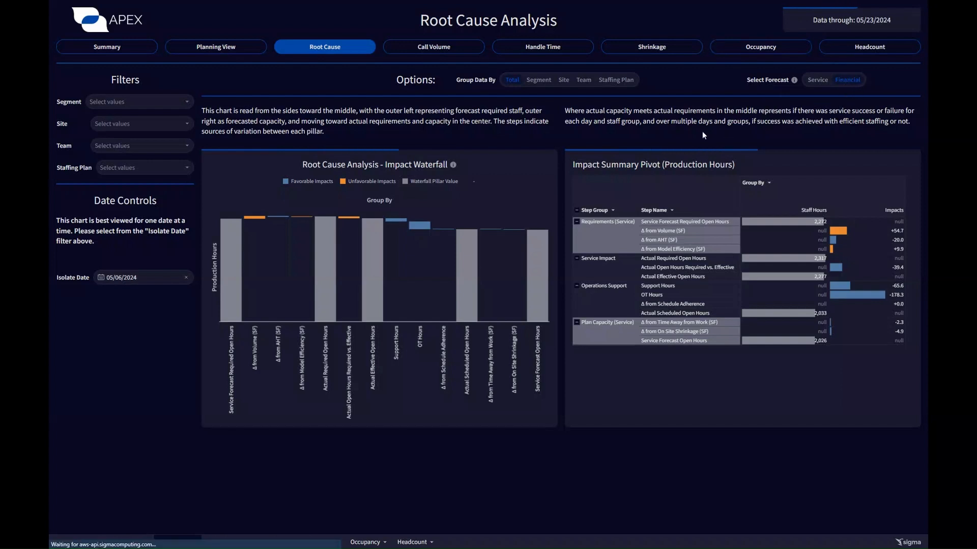
click(847, 80)
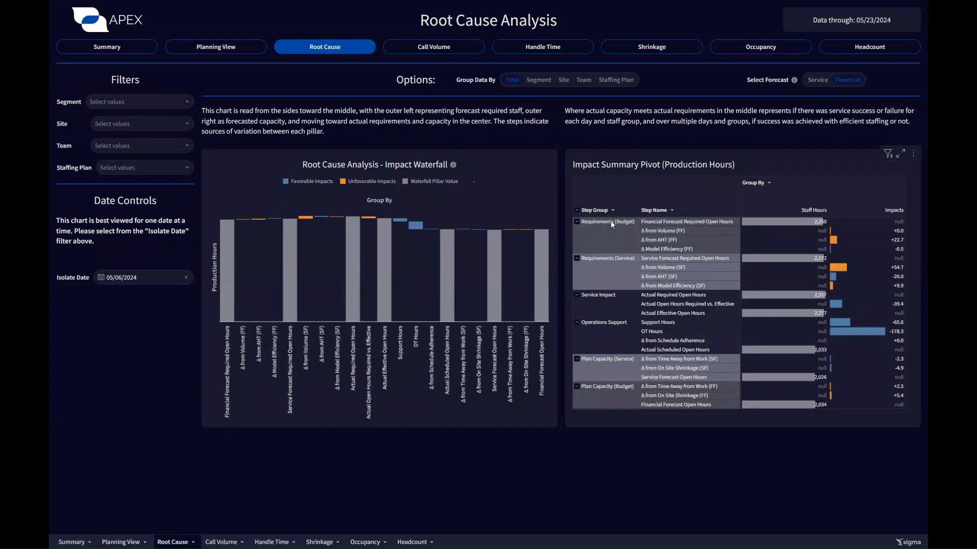
mouse_move(610, 227)
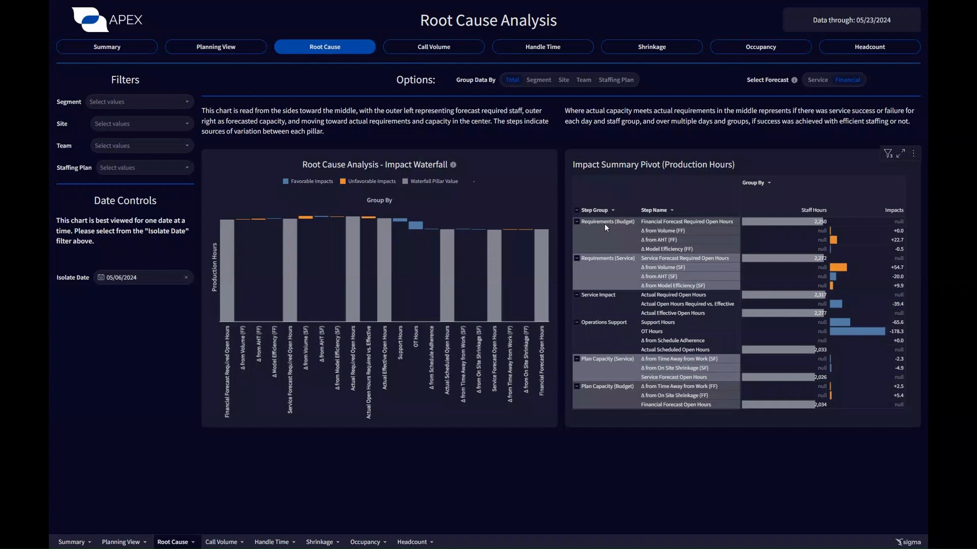
mouse_move(807, 249)
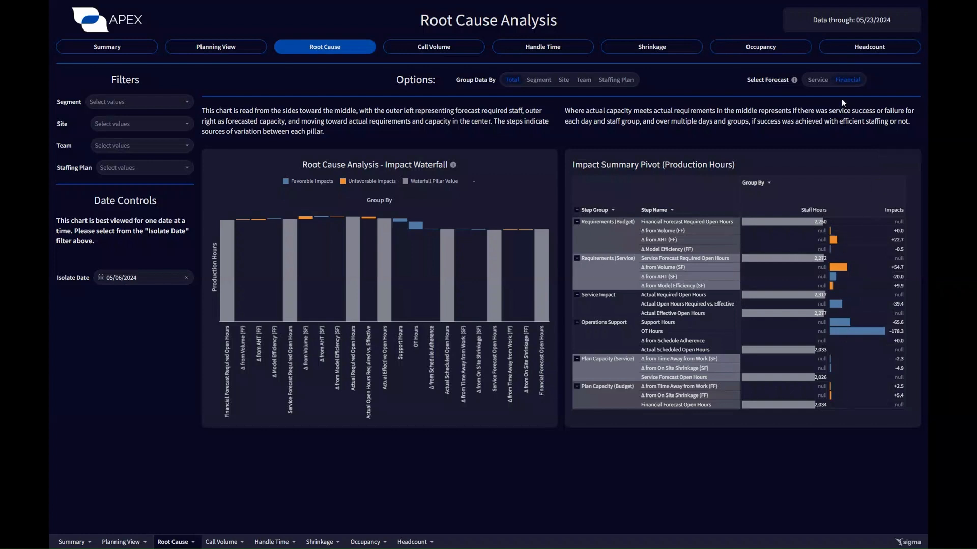
mouse_move(816, 80)
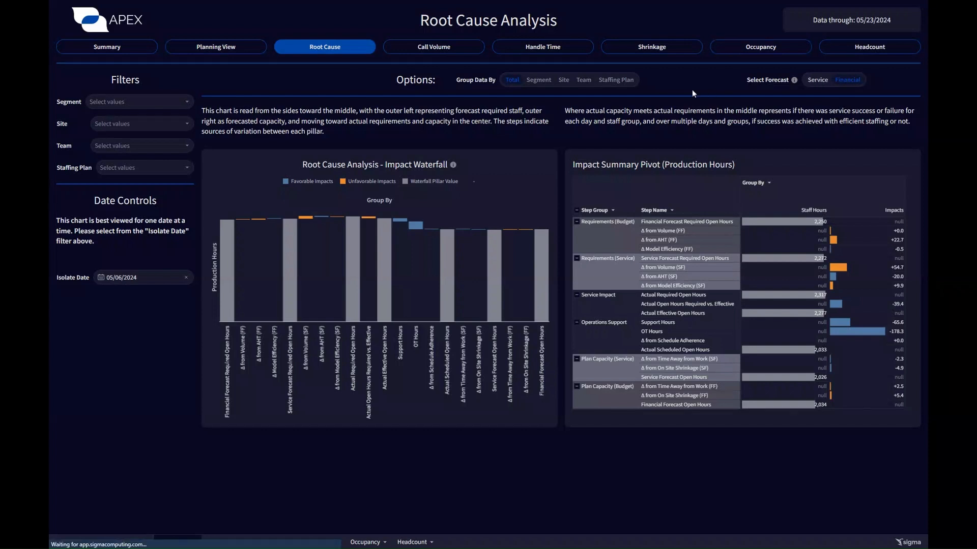
Open the Call Volume tab and scroll through its variance charts and back.
click(429, 47)
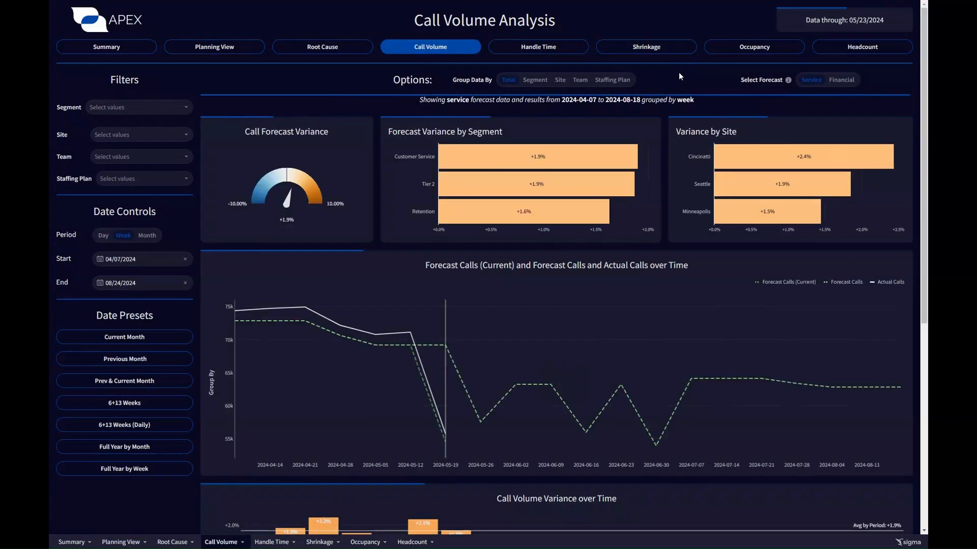
scroll(down, 3)
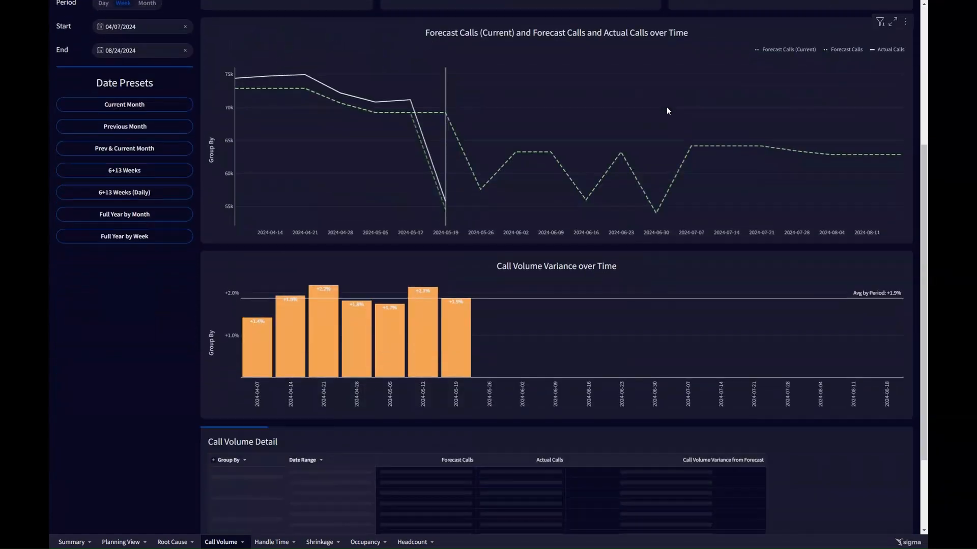
scroll(up, 3)
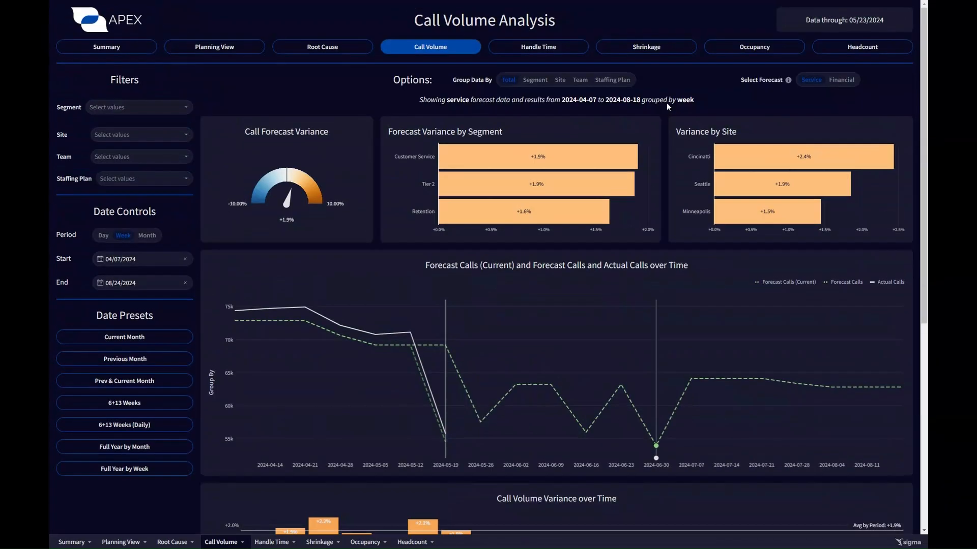
mouse_move(494, 183)
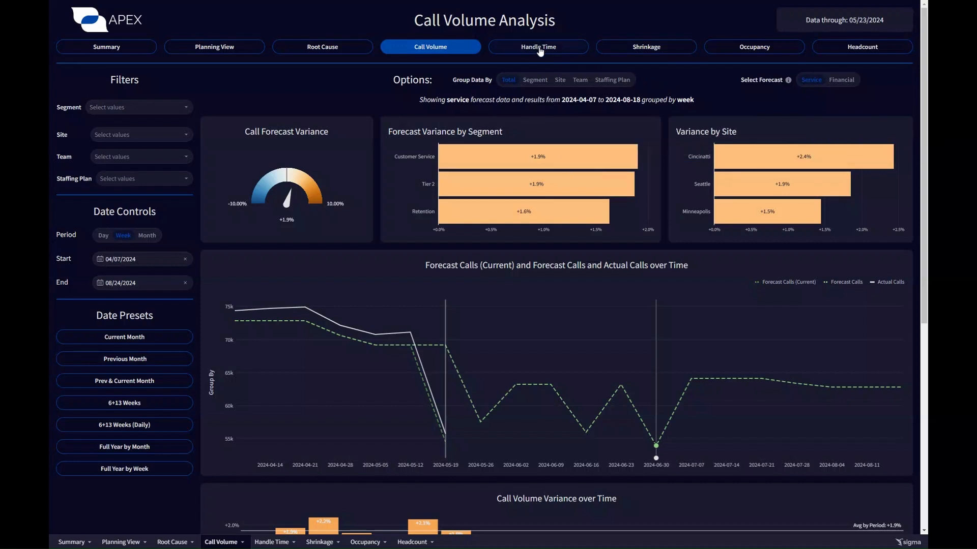
Open the Handle Time tab and scroll down to the Handle Time Detail table.
click(538, 46)
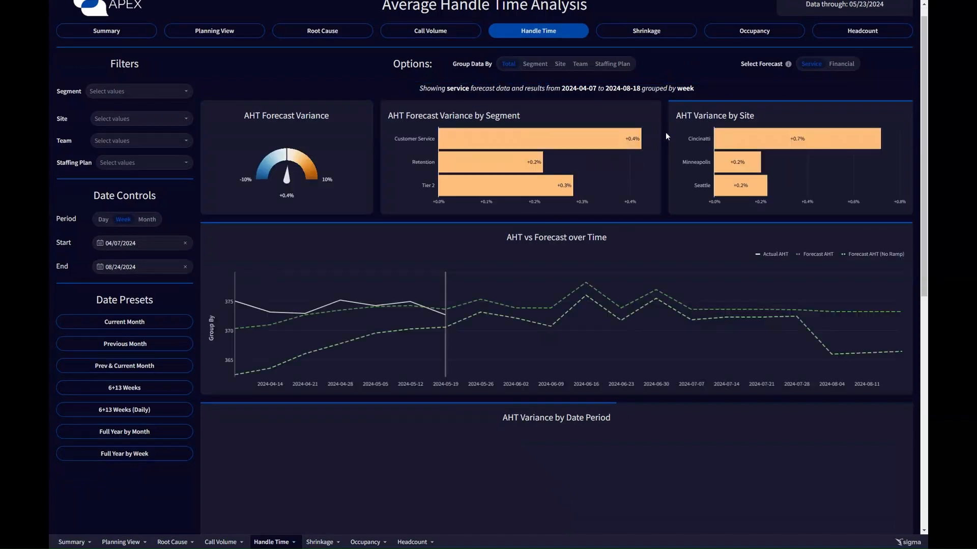
scroll(down, 3)
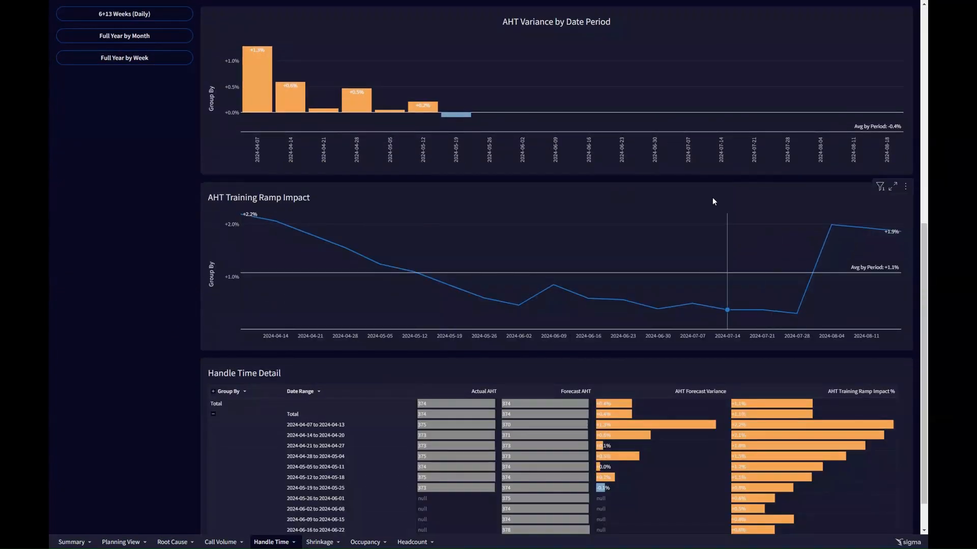
mouse_move(683, 183)
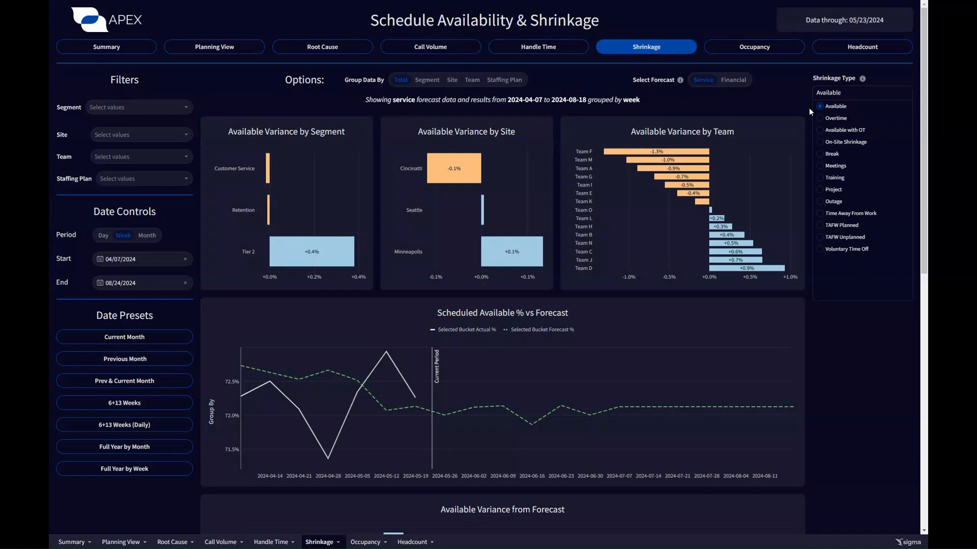
Scroll to the Shrinkage Bucket Planning Detail and back to the top, twice.
scroll(down, 3)
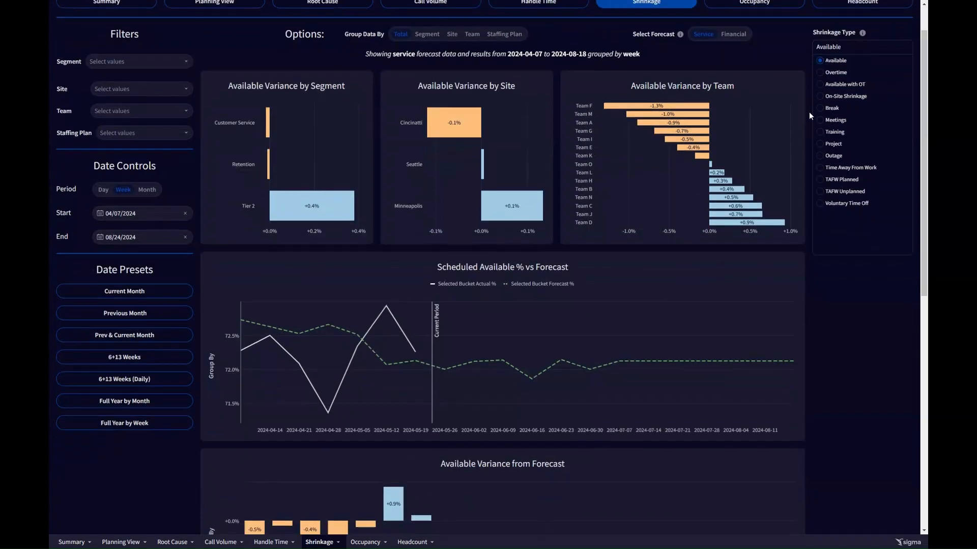
mouse_move(814, 191)
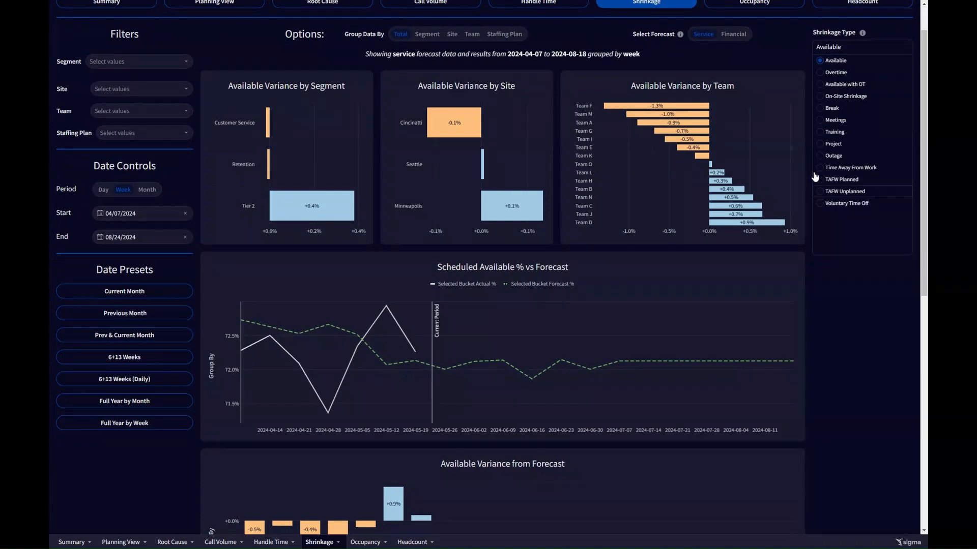
mouse_move(812, 122)
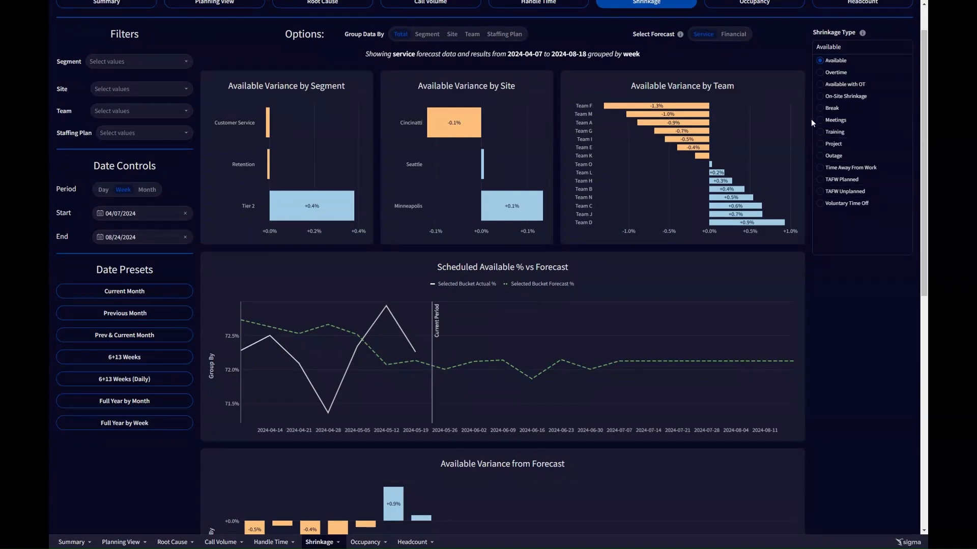
scroll(up, 3)
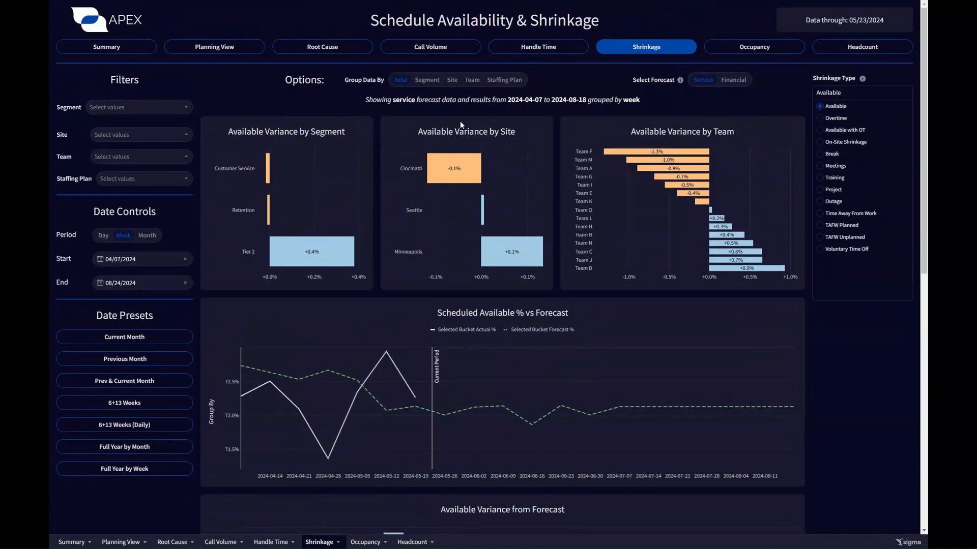
scroll(down, 3)
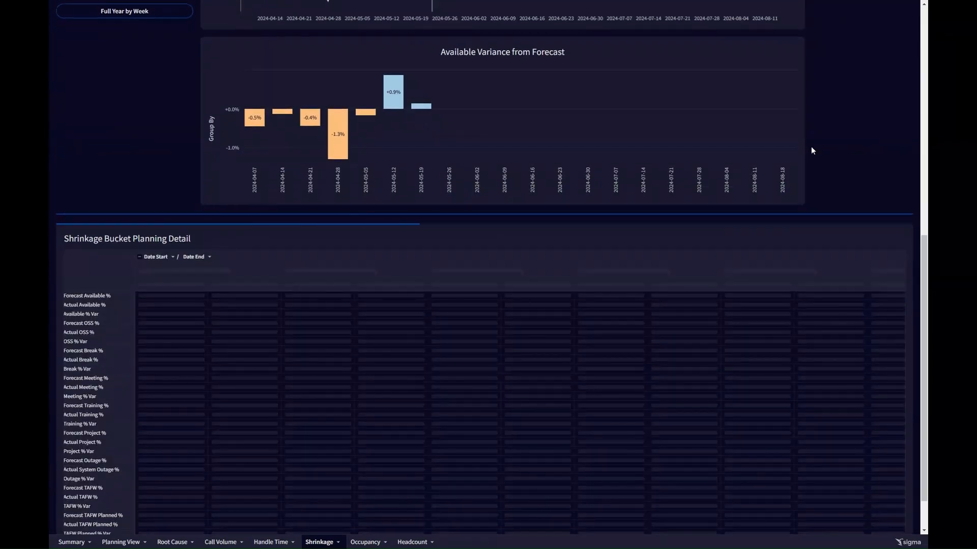
scroll(up, 3)
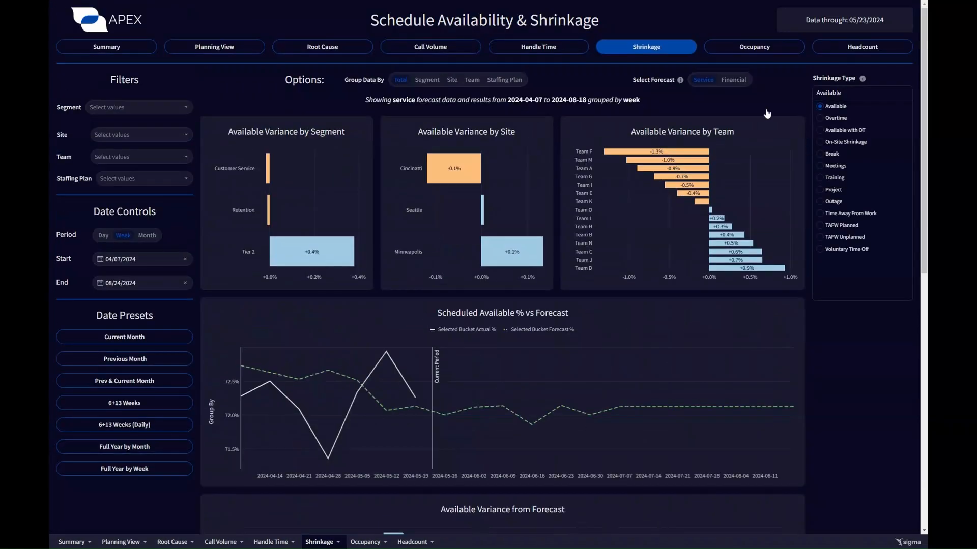
mouse_move(647, 110)
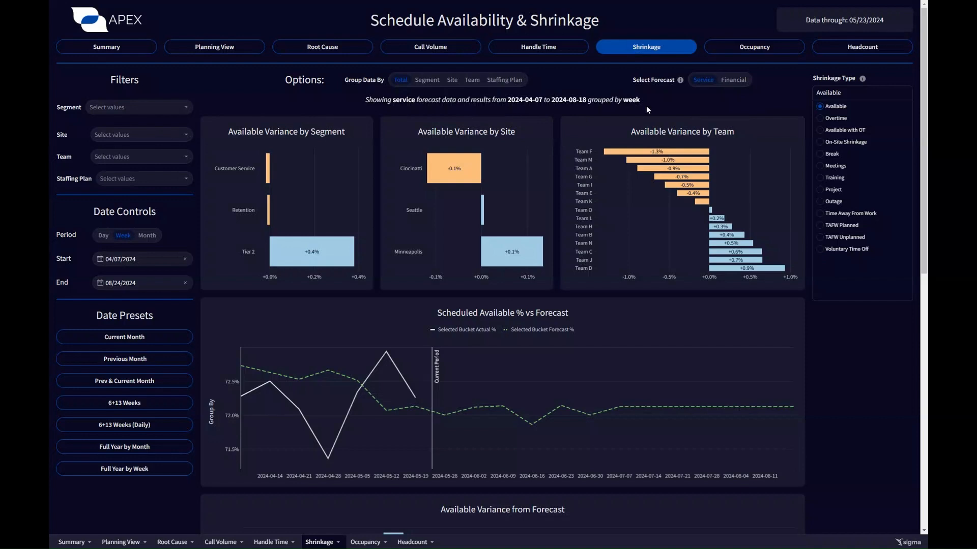
mouse_move(807, 118)
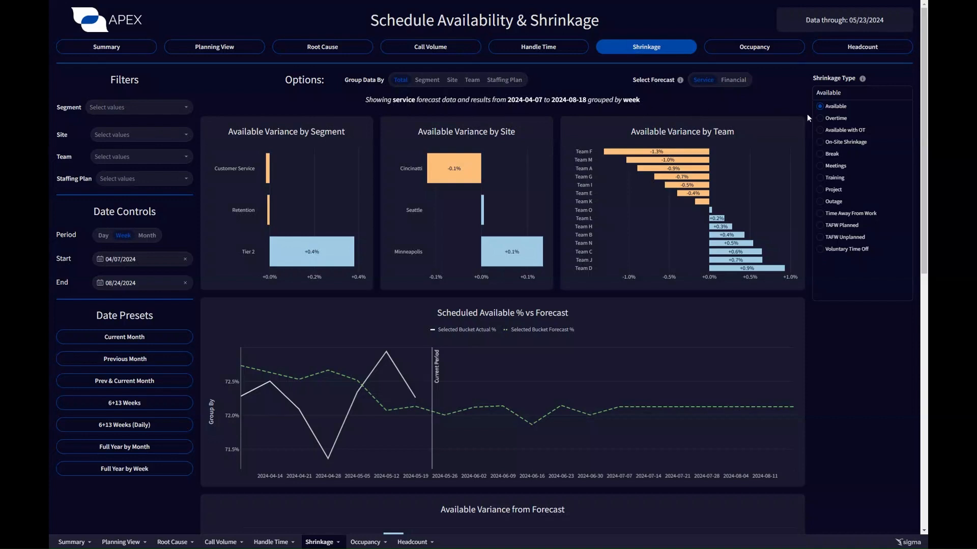
Open the Occupancy tab and scroll through efficiency charts and detail table, then back.
click(753, 47)
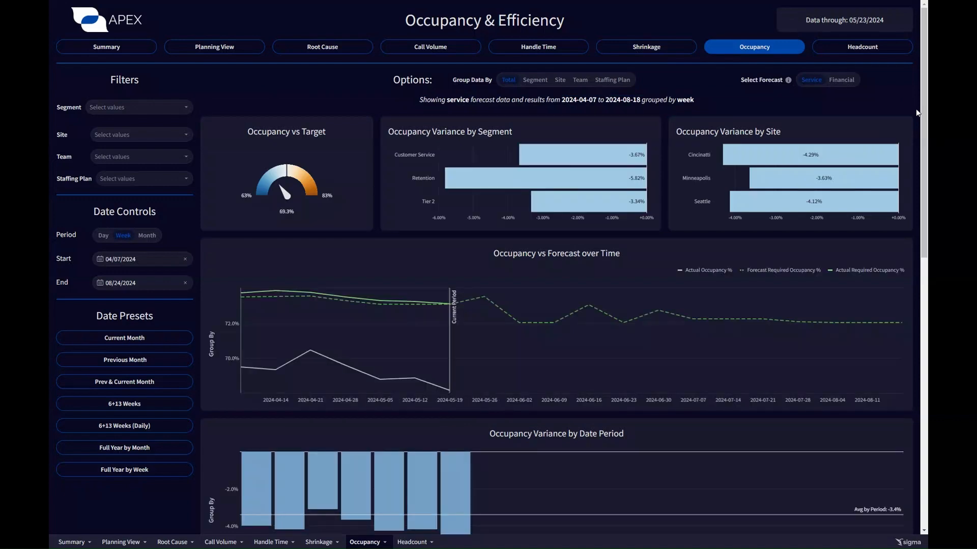
scroll(down, 3)
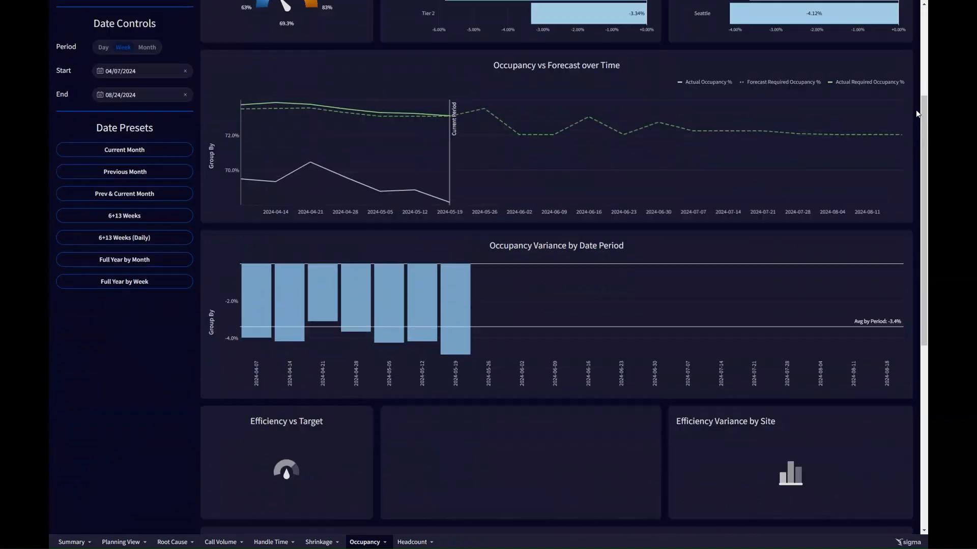
scroll(down, 3)
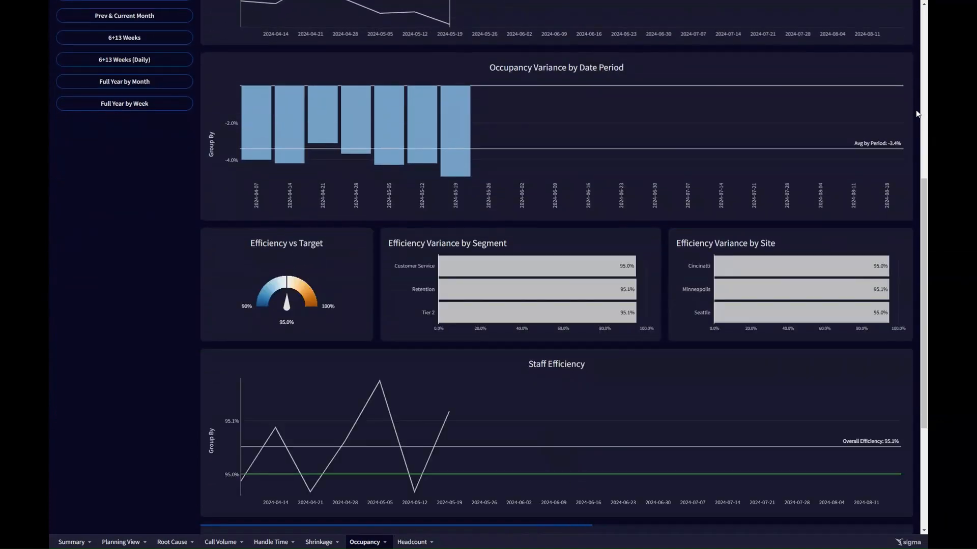
scroll(down, 3)
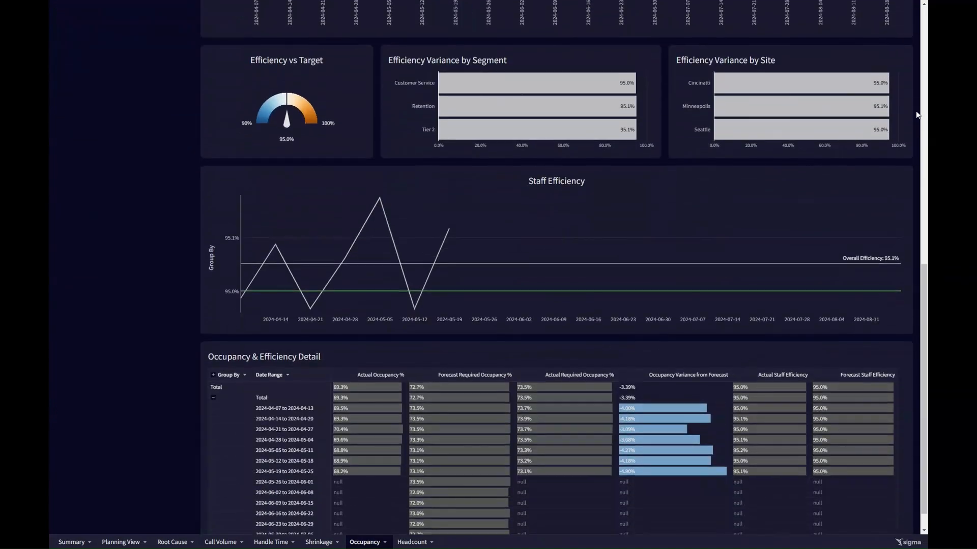
scroll(up, 3)
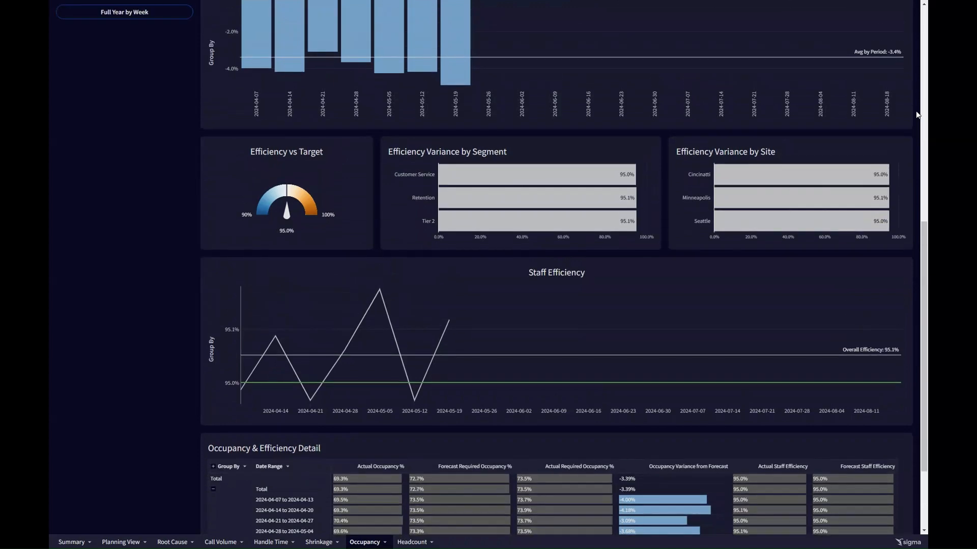
scroll(up, 3)
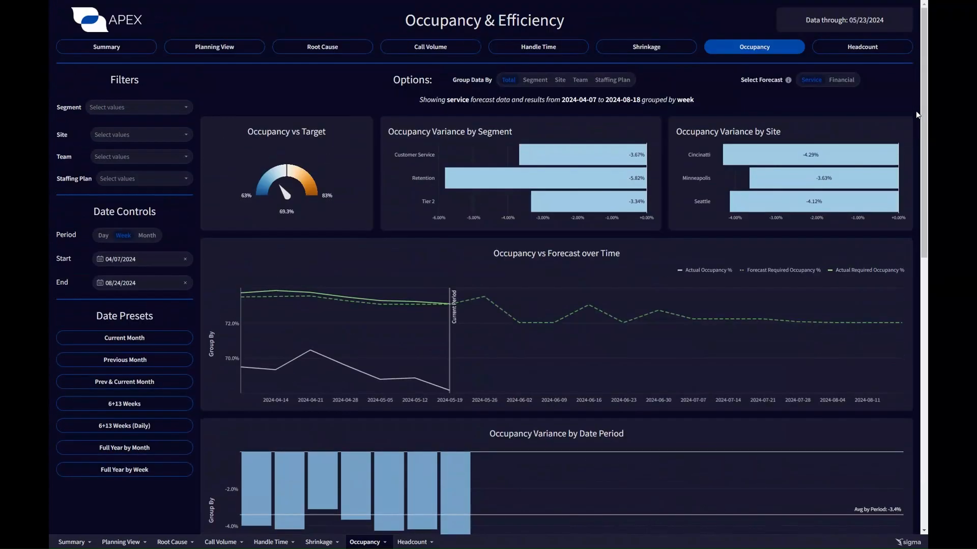
mouse_move(862, 47)
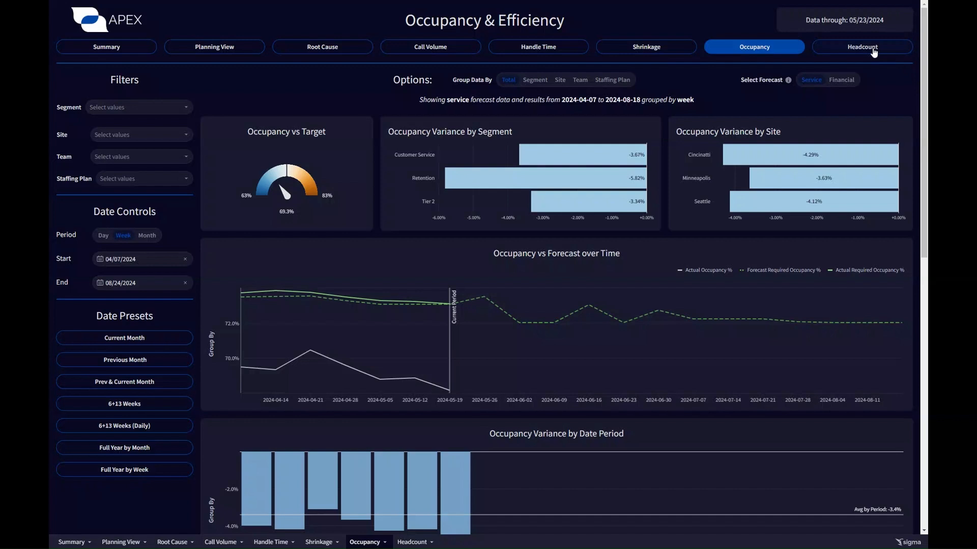
Open the Headcount tab and scroll to the headcount delta charts, then back.
click(861, 47)
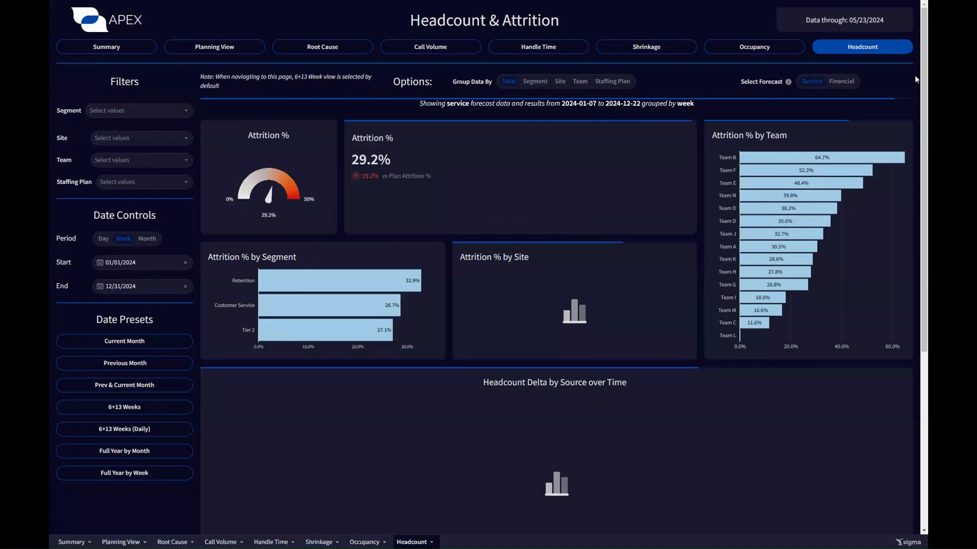
scroll(down, 3)
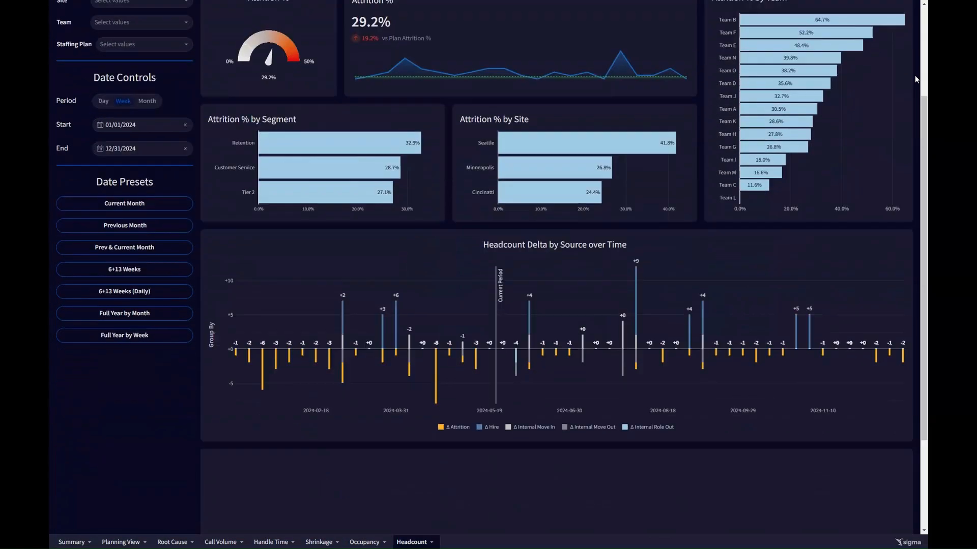
scroll(down, 3)
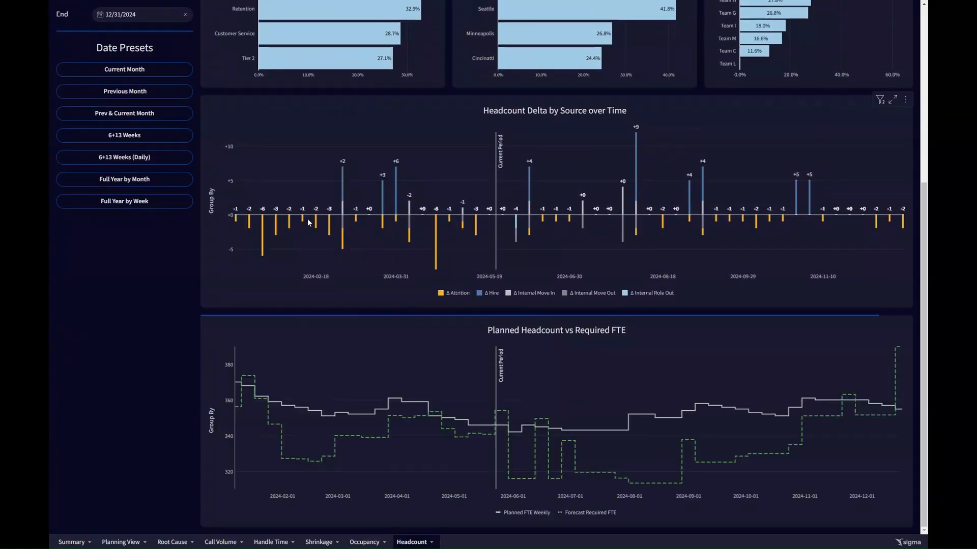
mouse_move(197, 248)
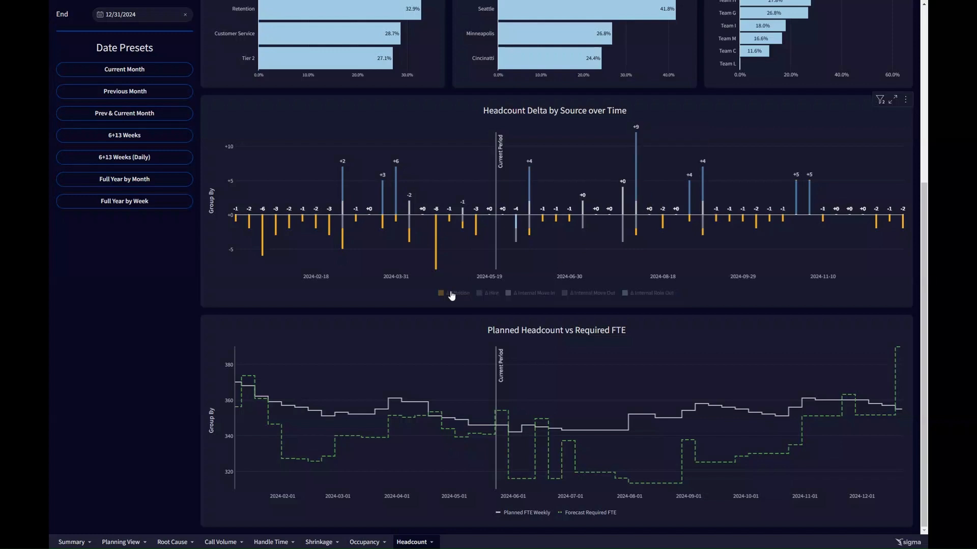
mouse_move(639, 310)
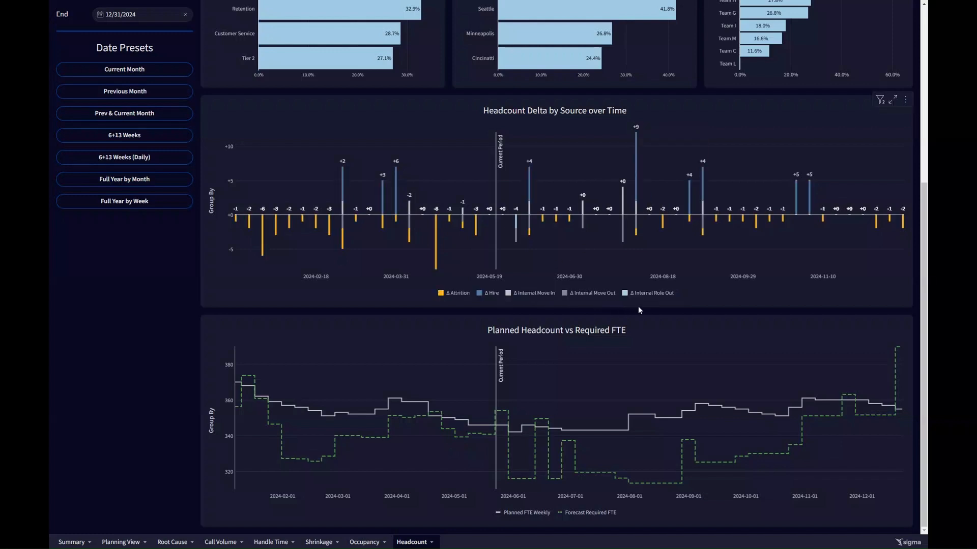
mouse_move(725, 316)
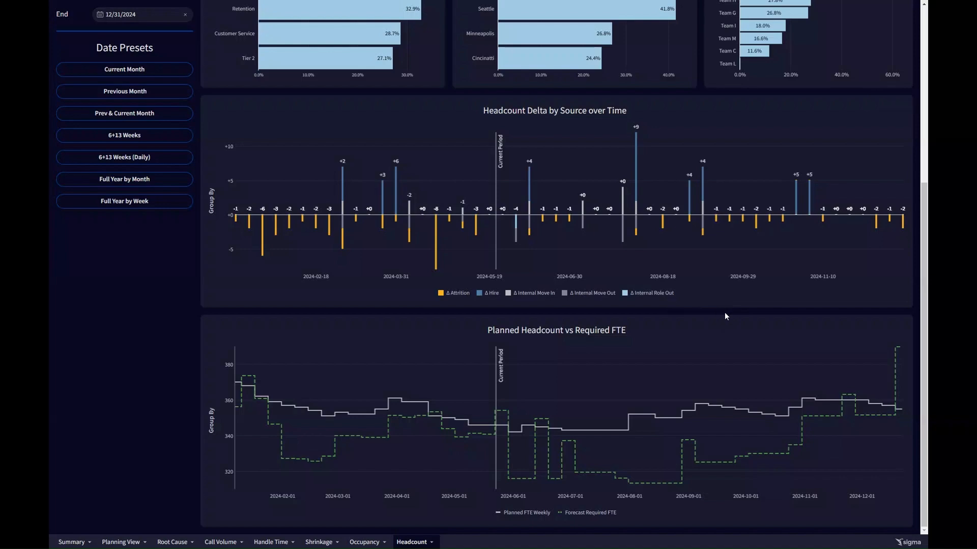
mouse_move(197, 299)
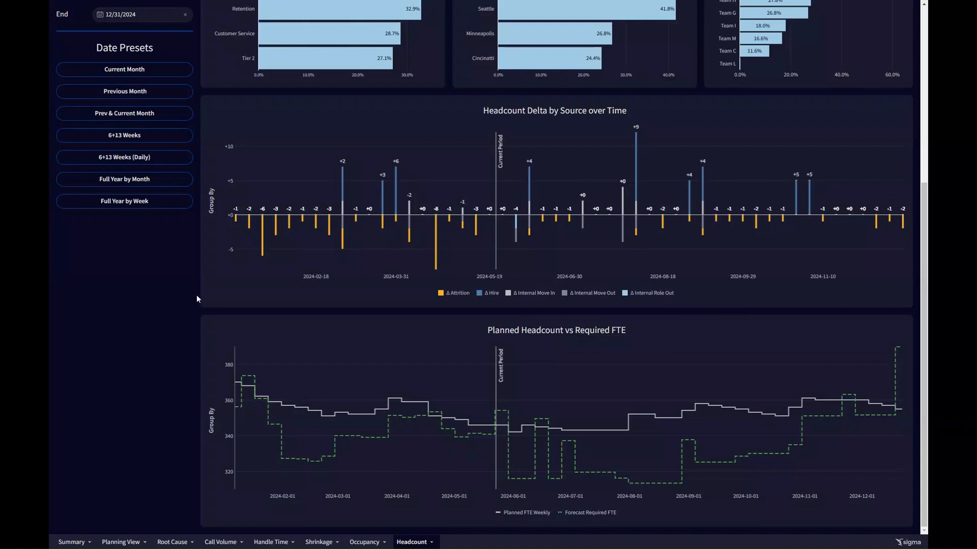
scroll(up, 3)
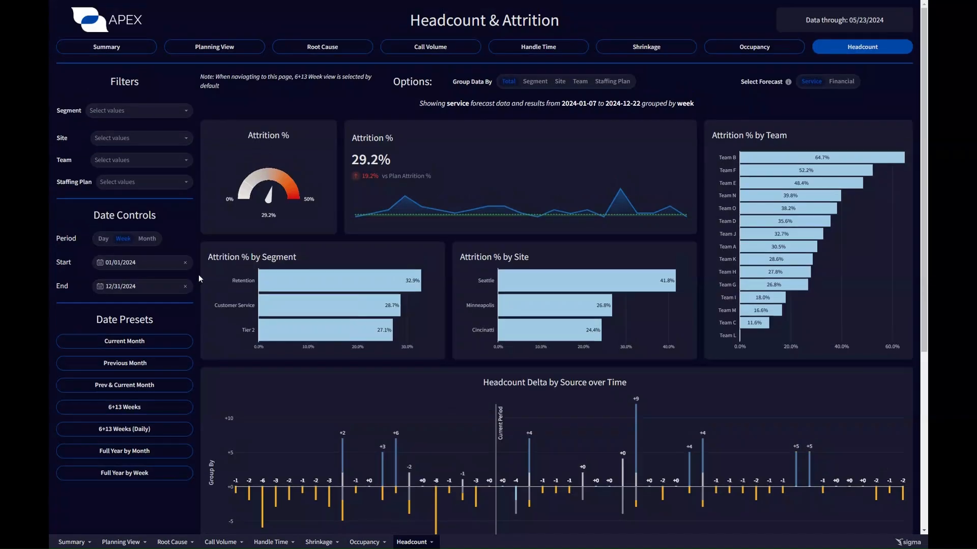
Return to the dashboard's Summary page.
click(106, 46)
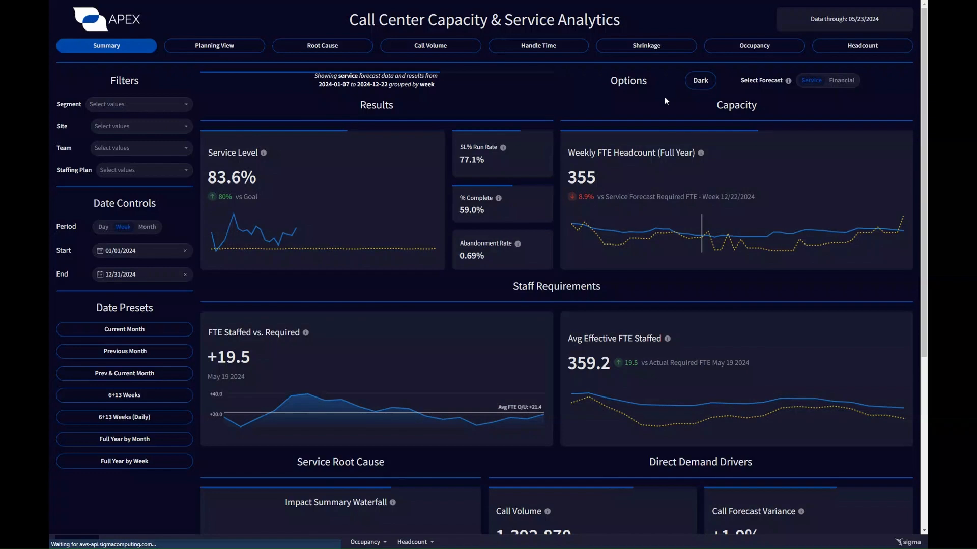
Switch the dashboard to light mode with the Dark/Light toggle.
click(699, 80)
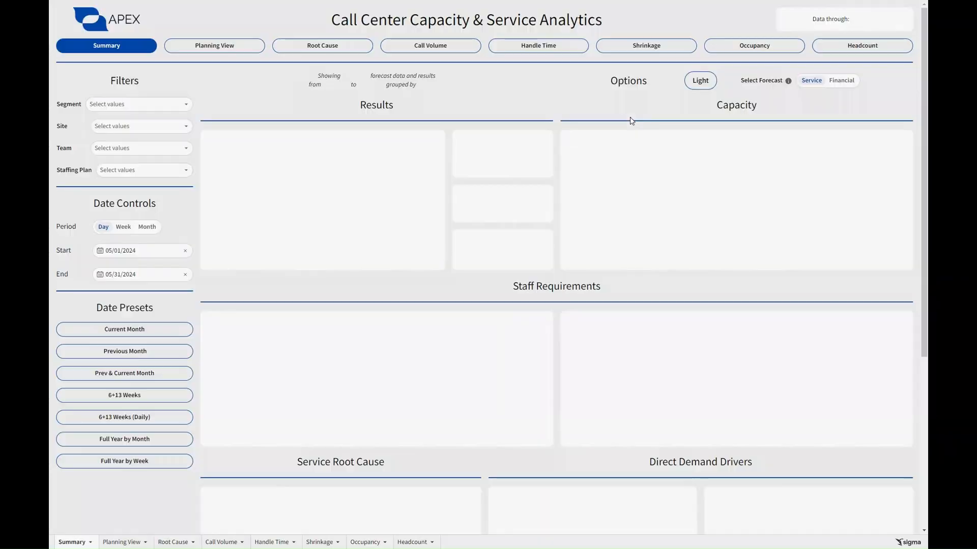